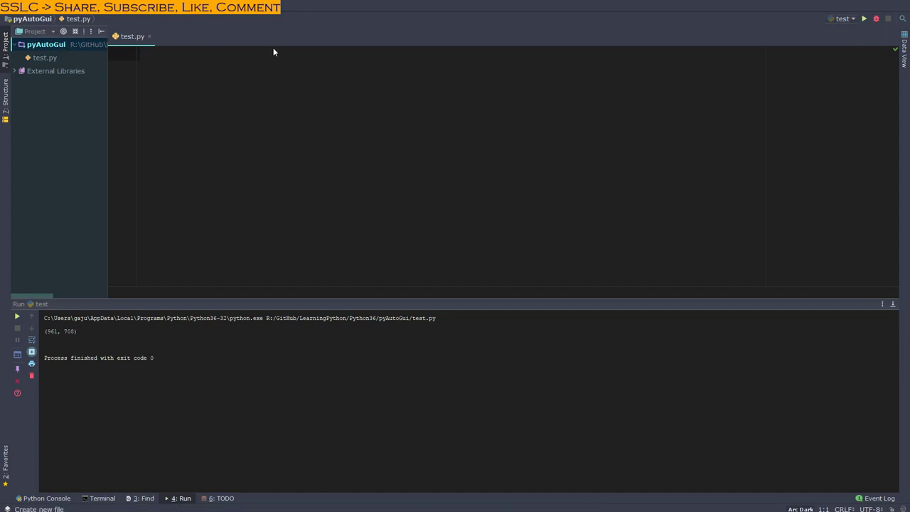
pyautogui.moveTo(356, 93)
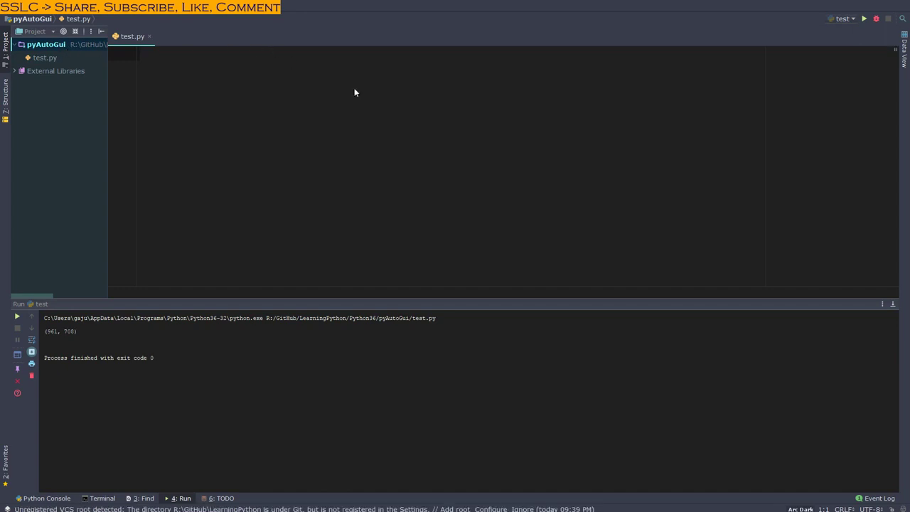
pyautogui.moveTo(449, 257)
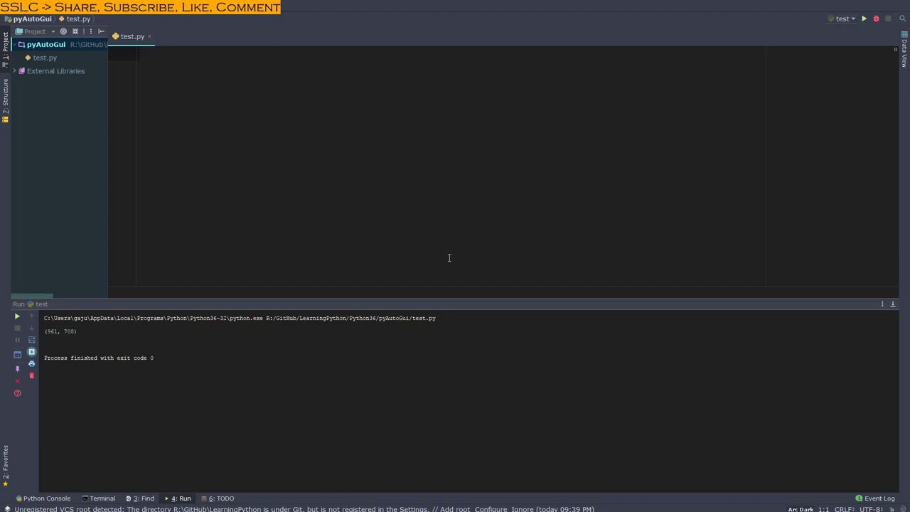
pyautogui.moveTo(475, 277)
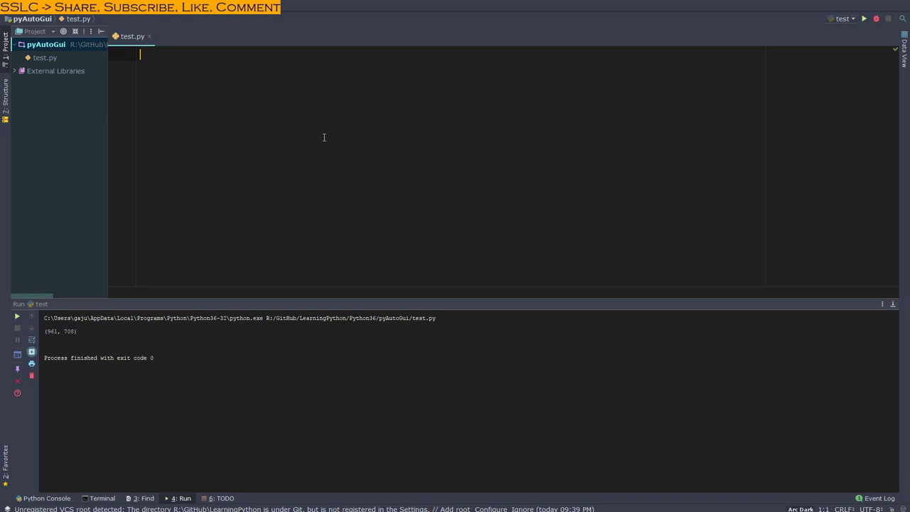
pyautogui.moveTo(330, 137)
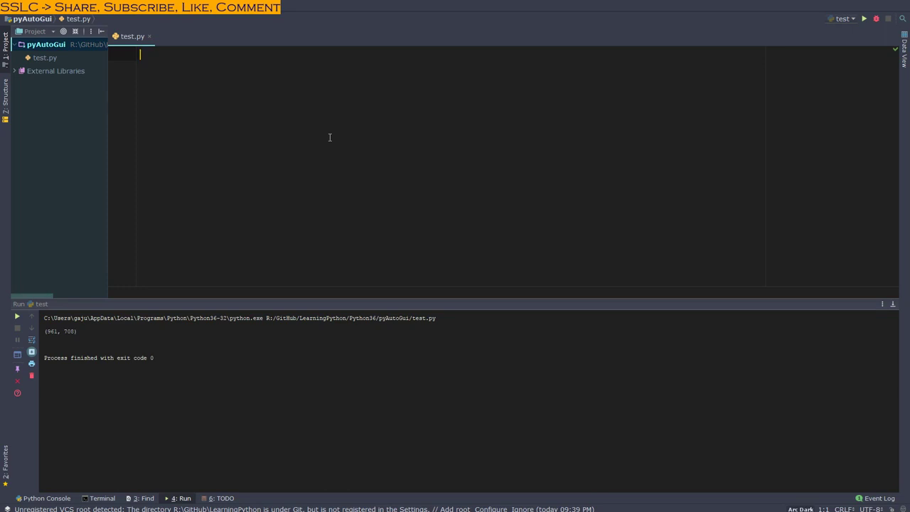
pyautogui.moveTo(811, 190)
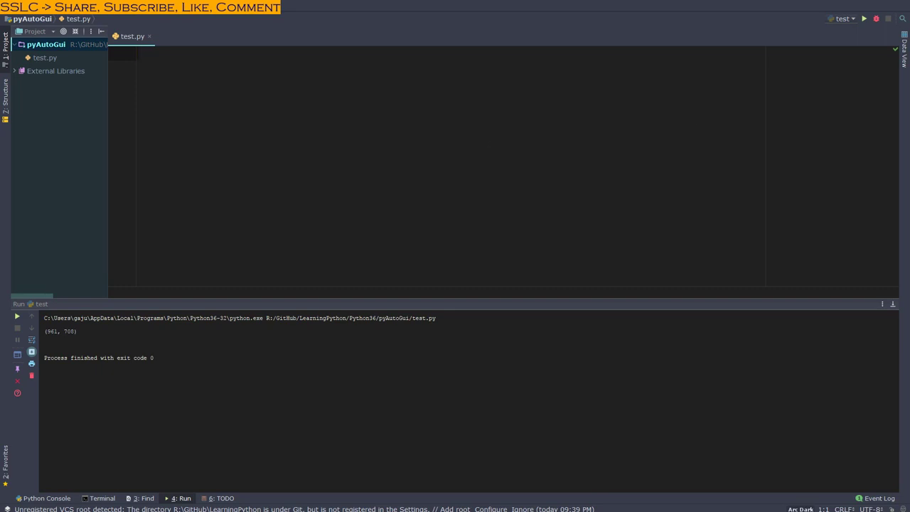
# Type and select the pyautogui import, then clear the (961, 708) line from the Run console
pyautogui.write('impor')
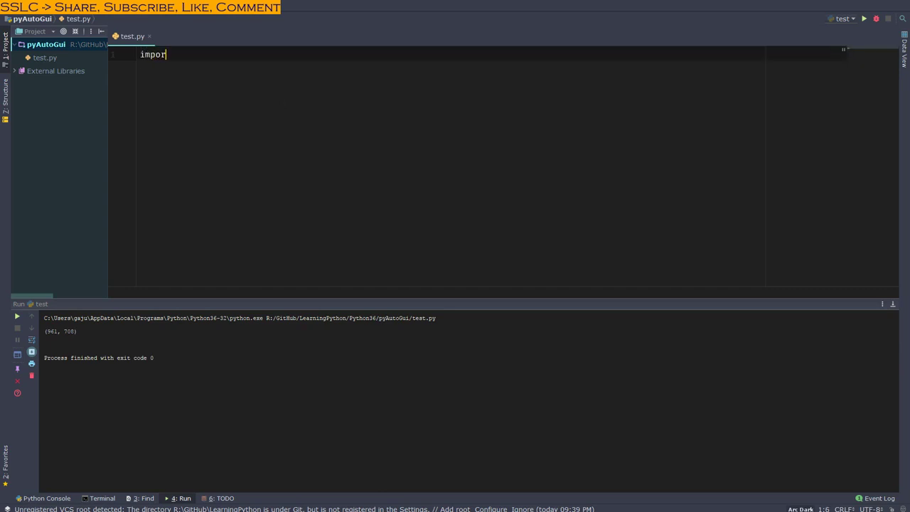
pyautogui.write('t')
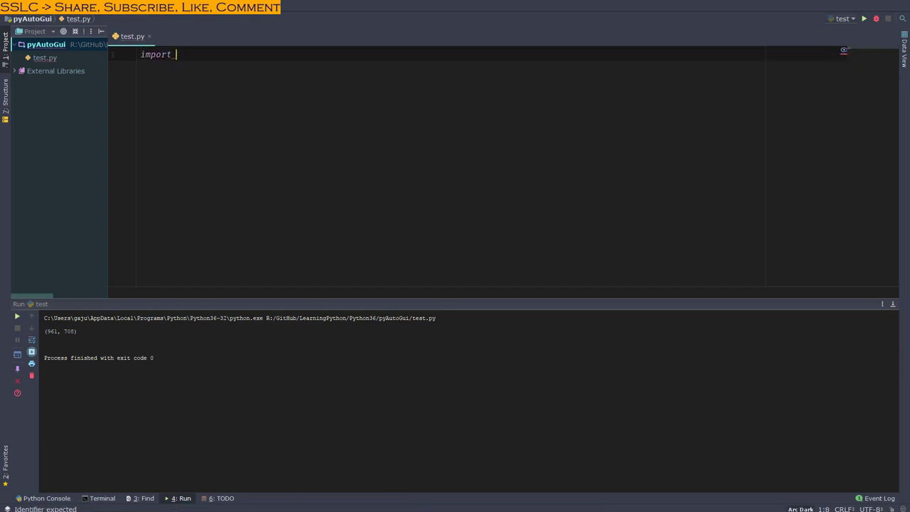
pyautogui.write('pyautogui')
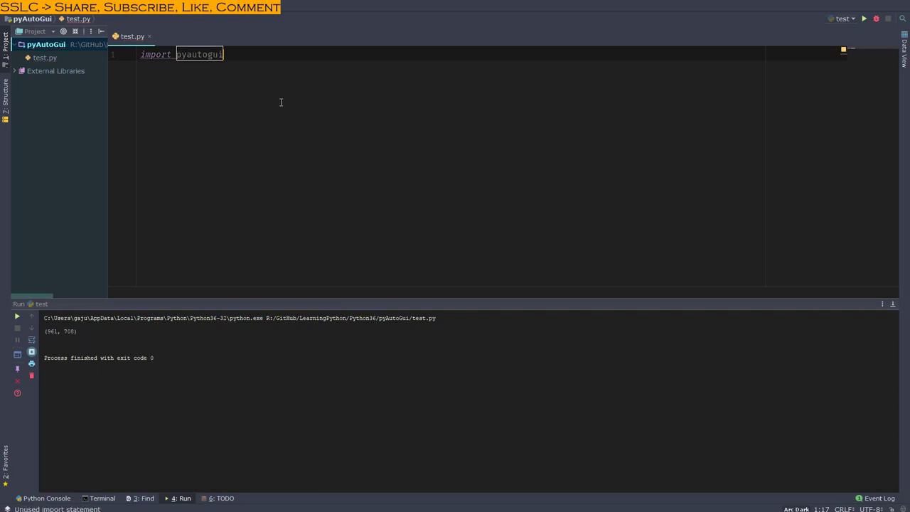
pyautogui.press('ctrl+a')
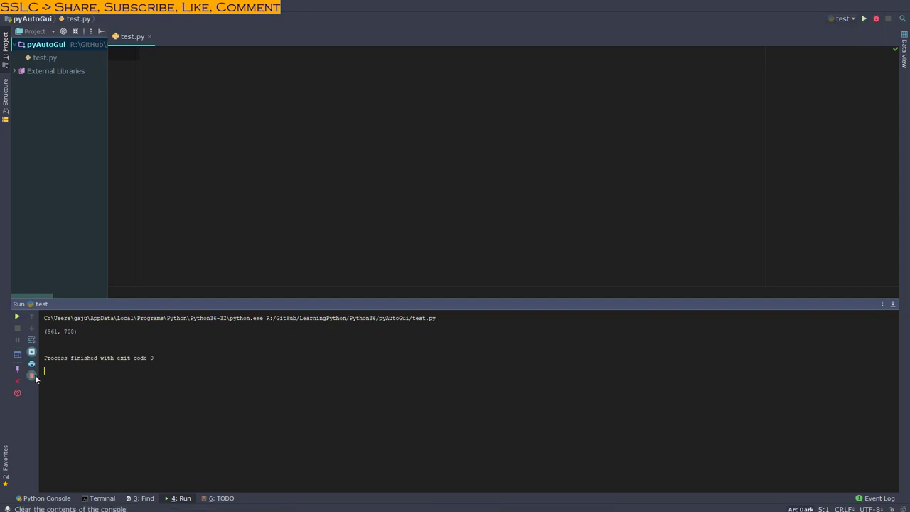
pyautogui.click(17, 380)
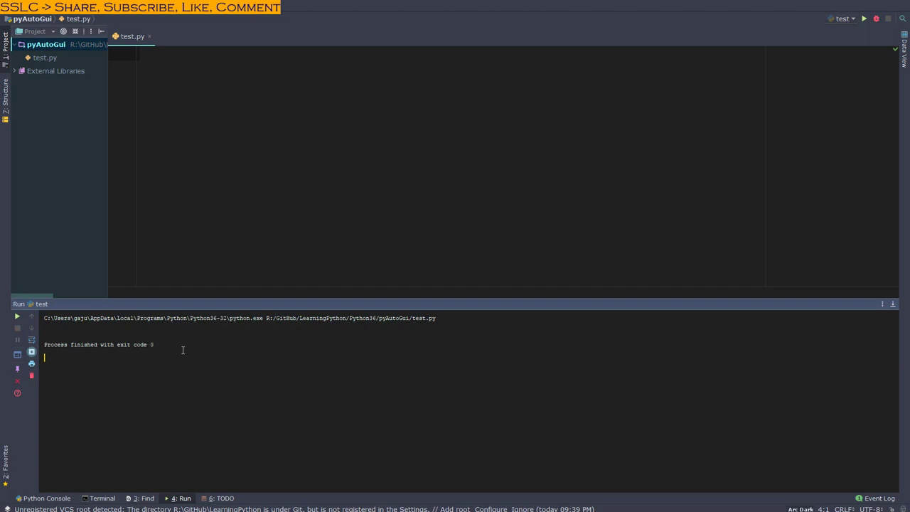
pyautogui.moveTo(259, 201)
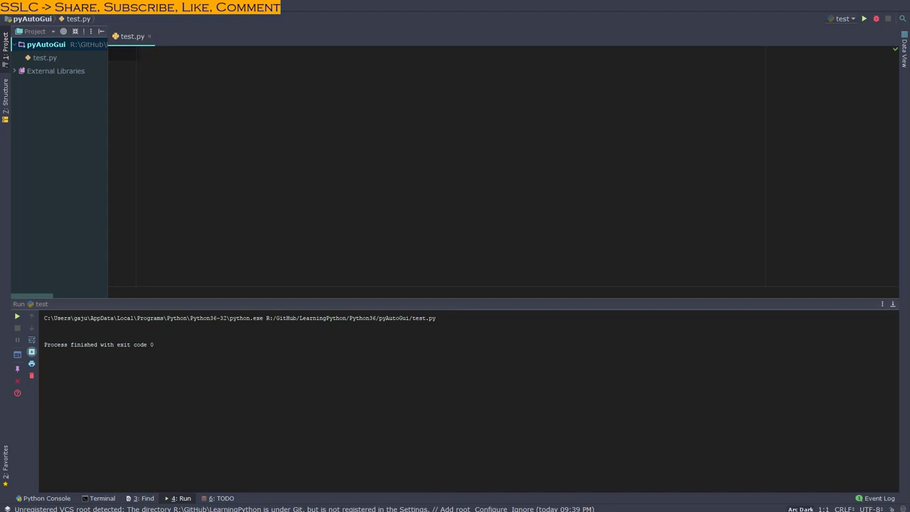
pyautogui.write('pi')
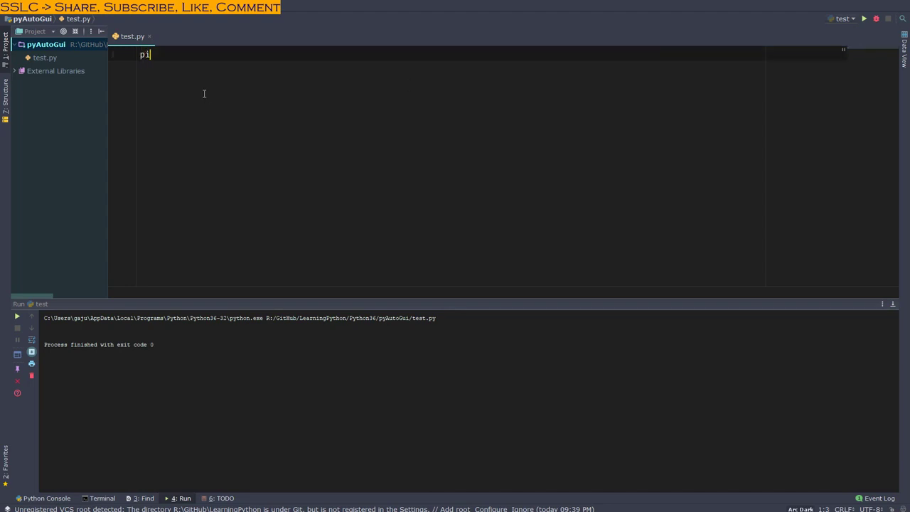
pyautogui.write('p i')
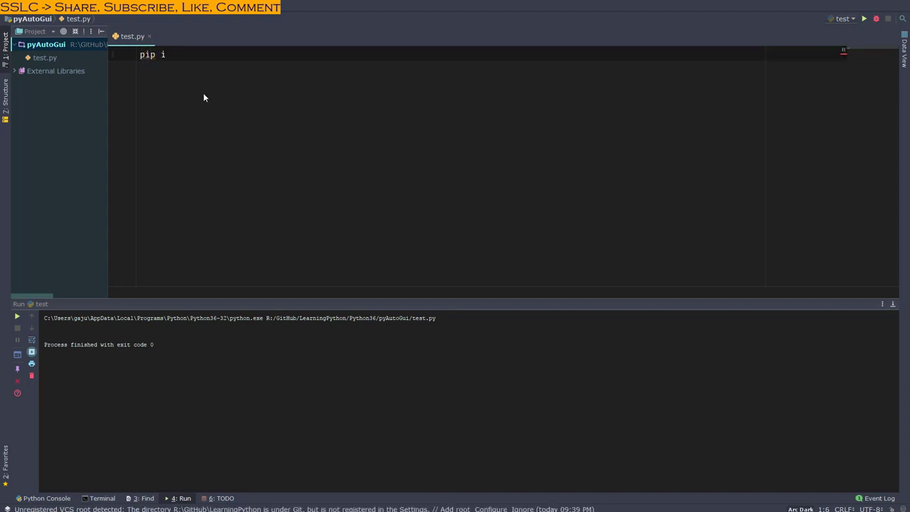
pyautogui.write('3 ins')
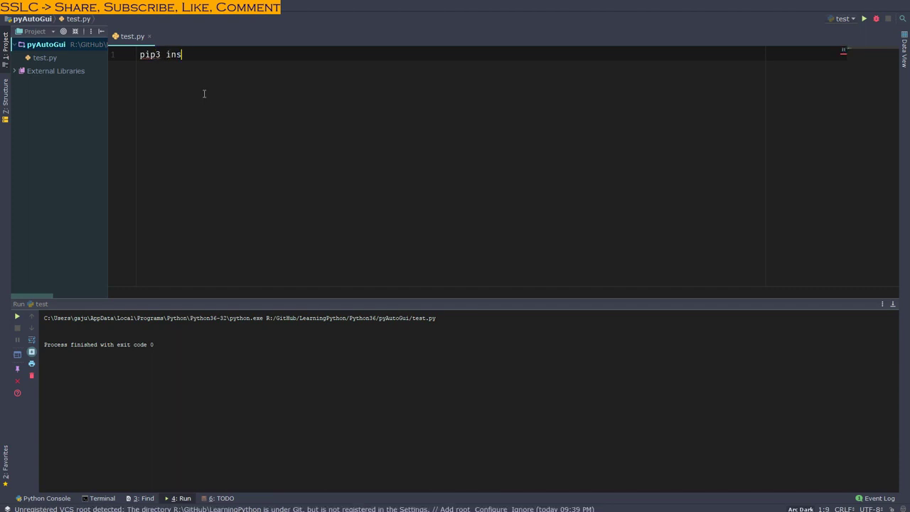
pyautogui.write('tall')
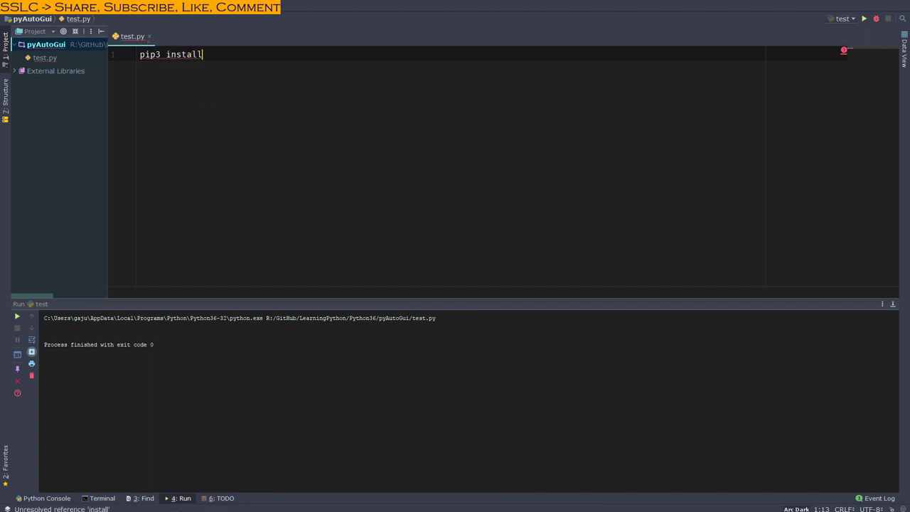
pyautogui.write('p')
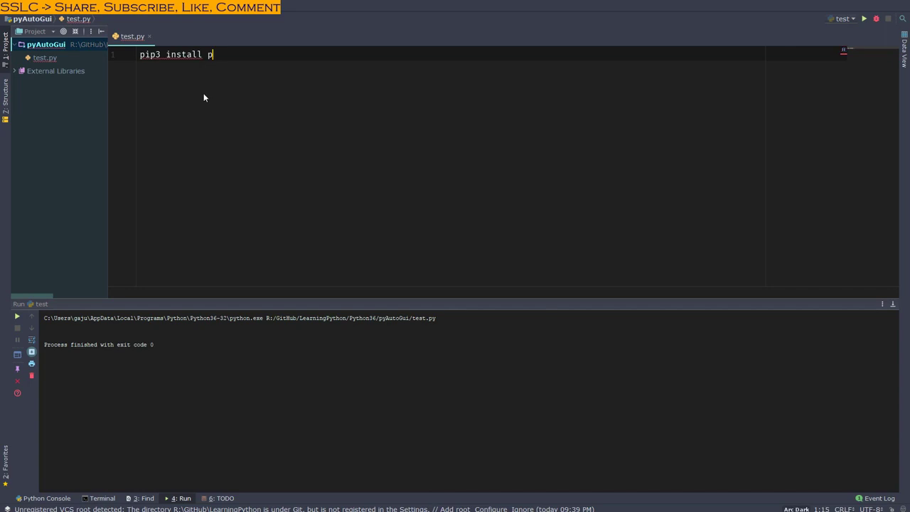
pyautogui.write('yau')
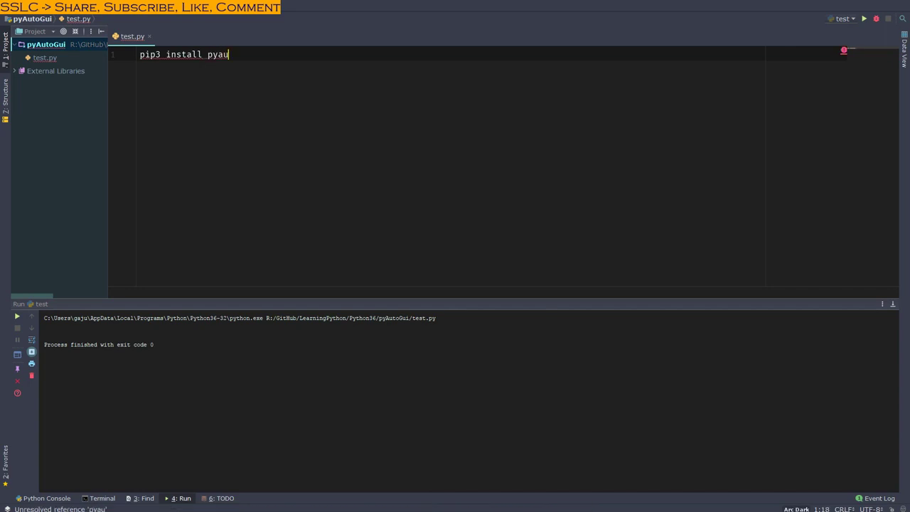
pyautogui.write('togui')
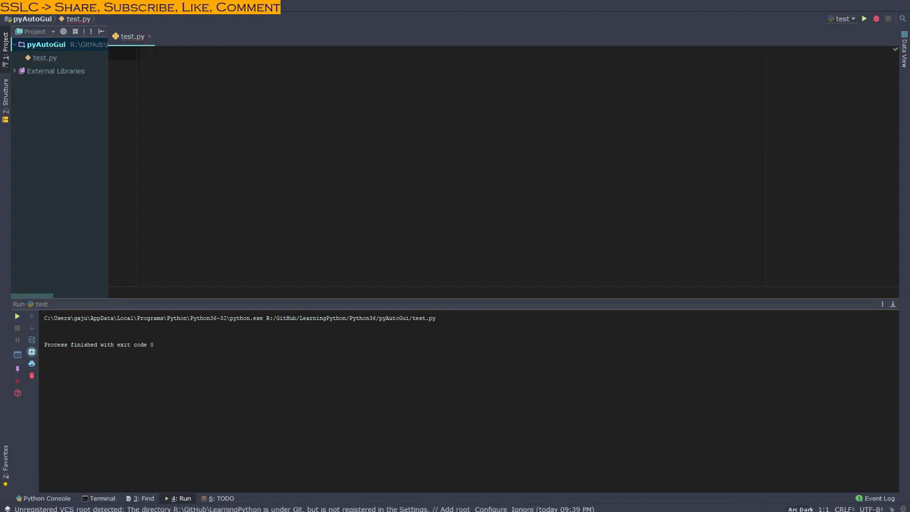
# Write 'import pyautogui', the comment '# how to find the position mouse', and begin 'a ='
pyautogui.write('import')
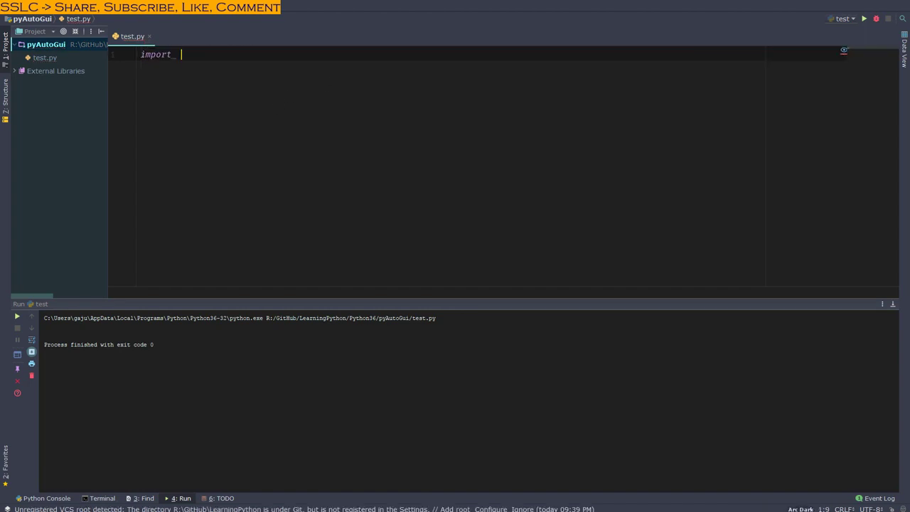
pyautogui.write('pyautogui')
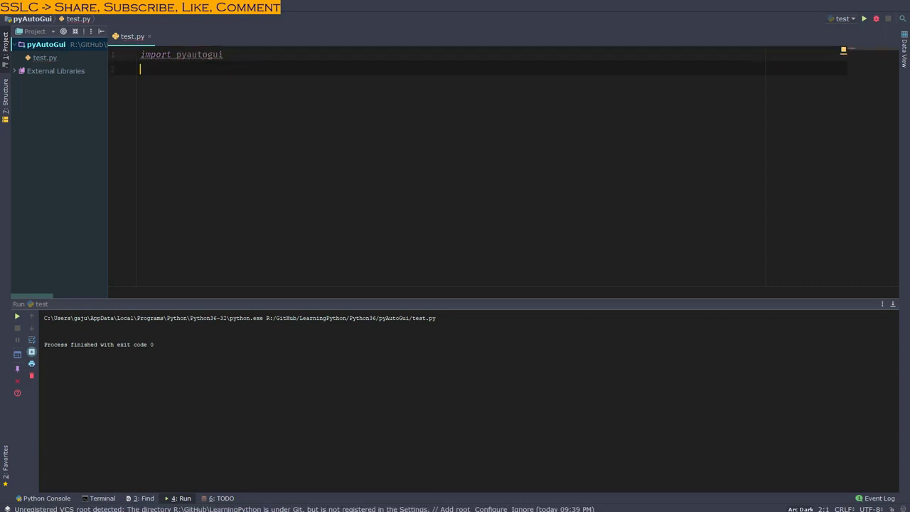
pyautogui.write('#')
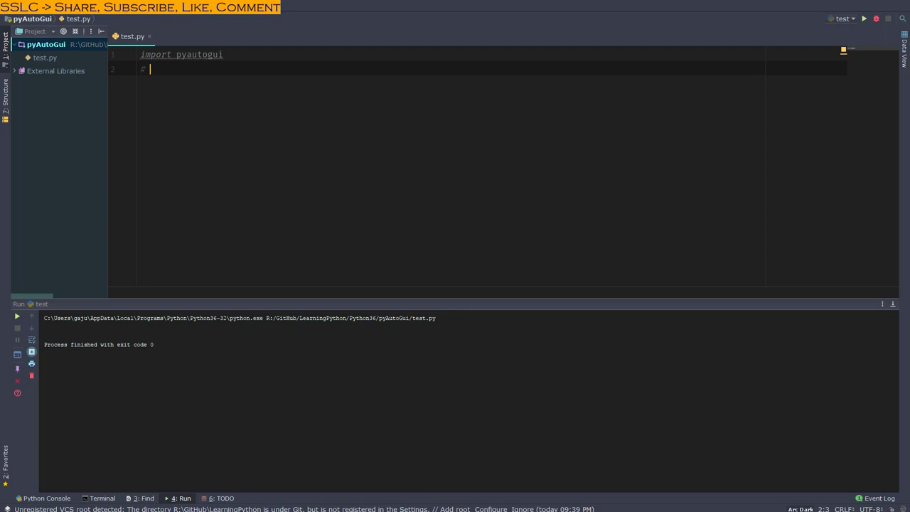
pyautogui.write('how')
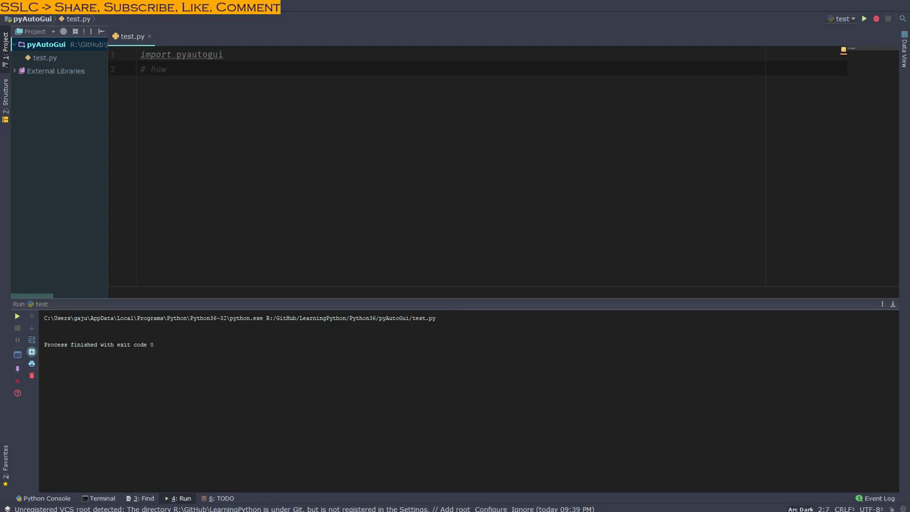
pyautogui.write('to')
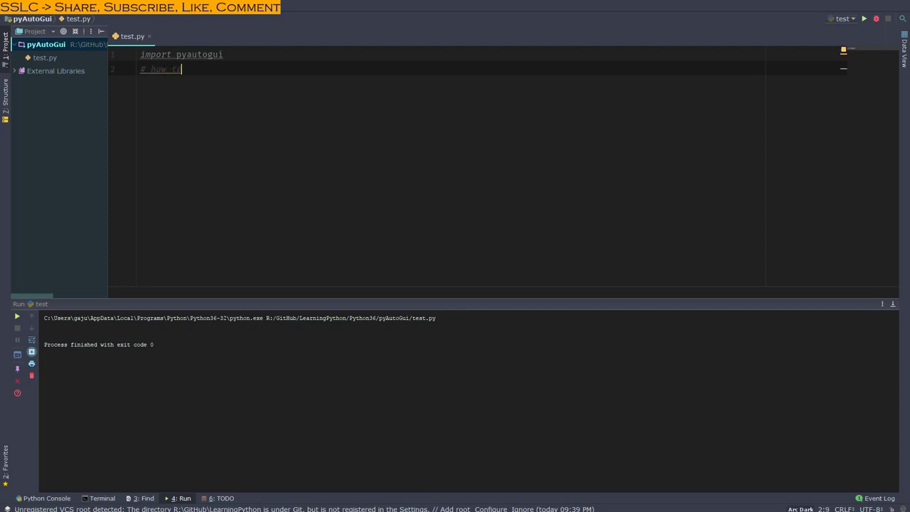
pyautogui.write('find the p')
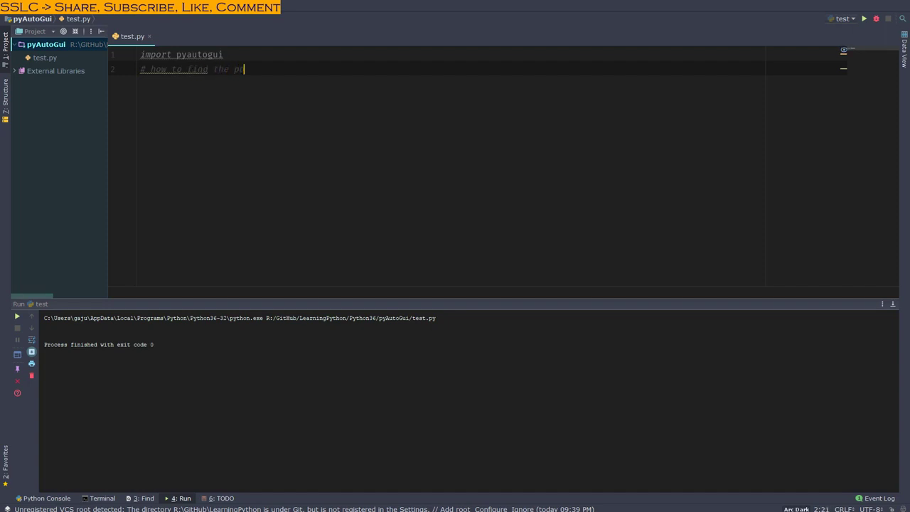
pyautogui.write('osition o')
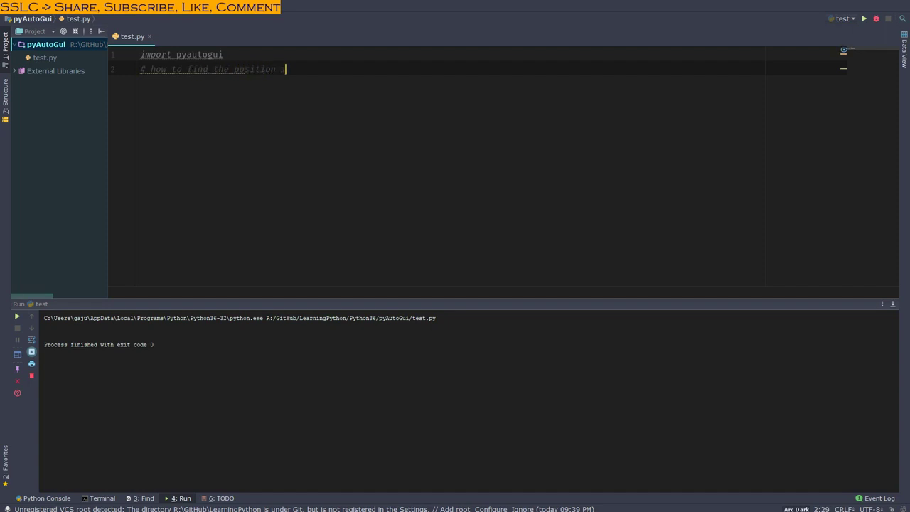
pyautogui.write('mouse')
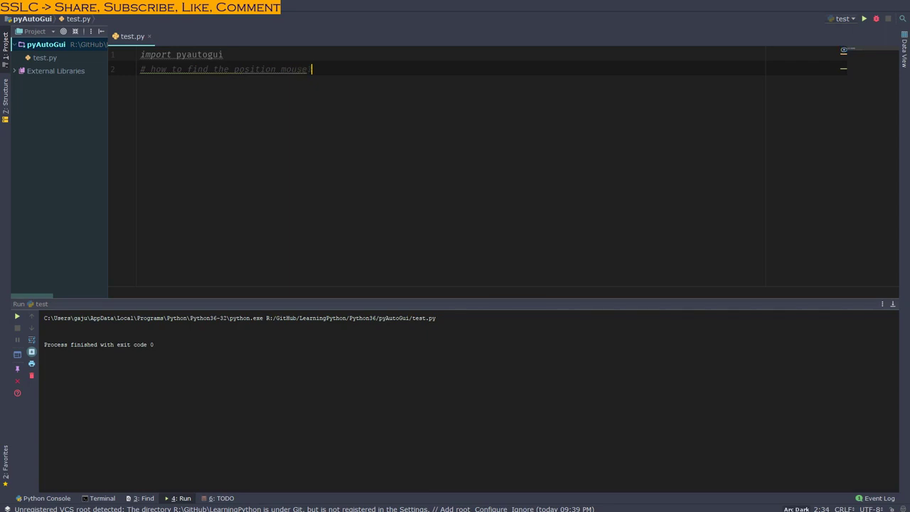
pyautogui.write('a =')
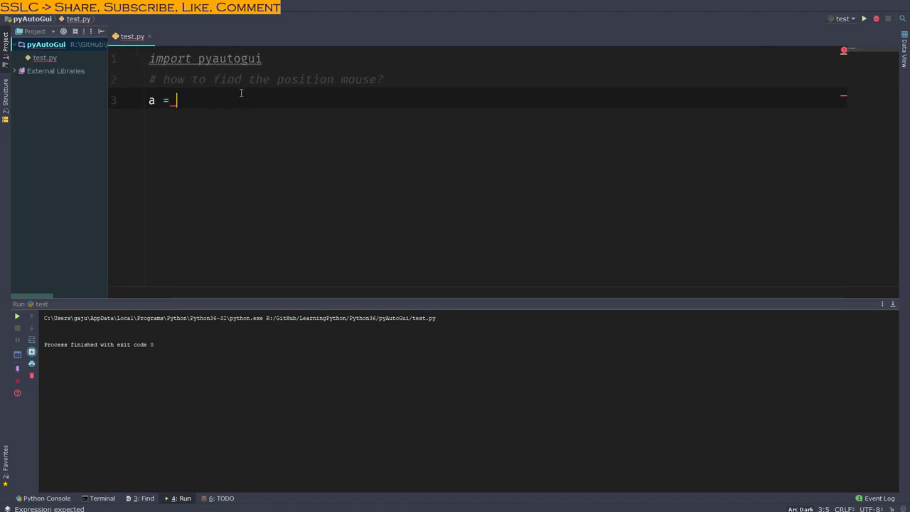
# Assign pyautogui.position() to a on line 4
pyautogui.write('[]')
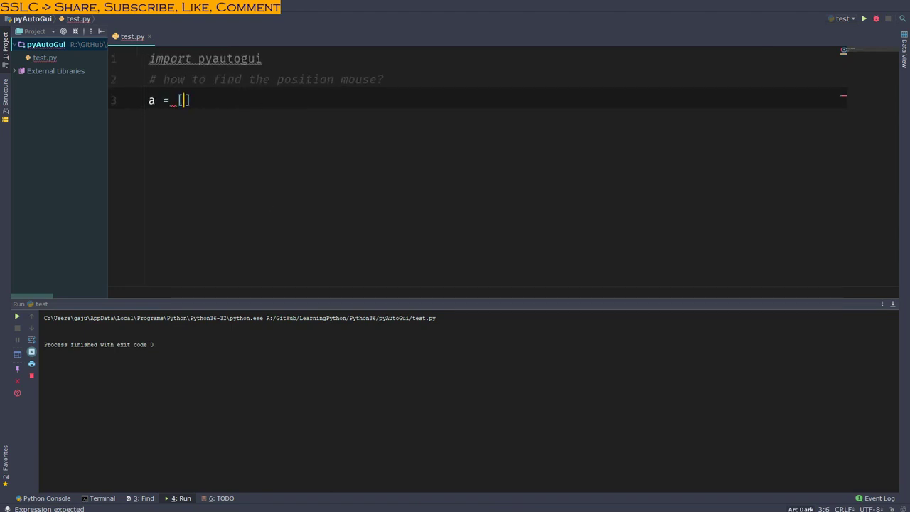
pyautogui.press('Backspace')
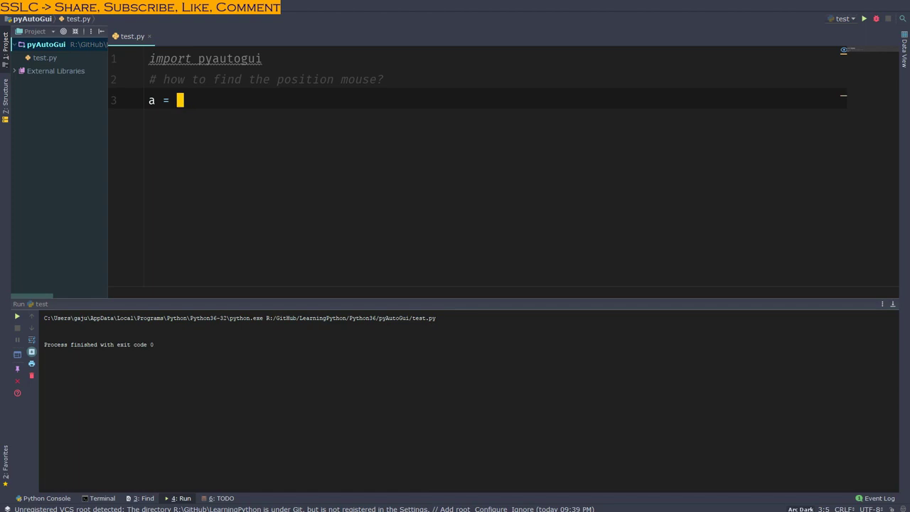
pyautogui.write('p')
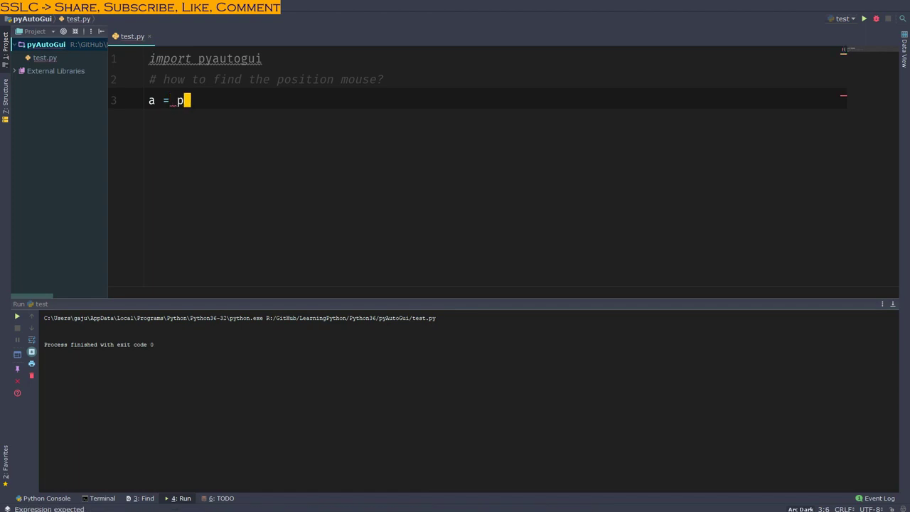
pyautogui.write('yauto')
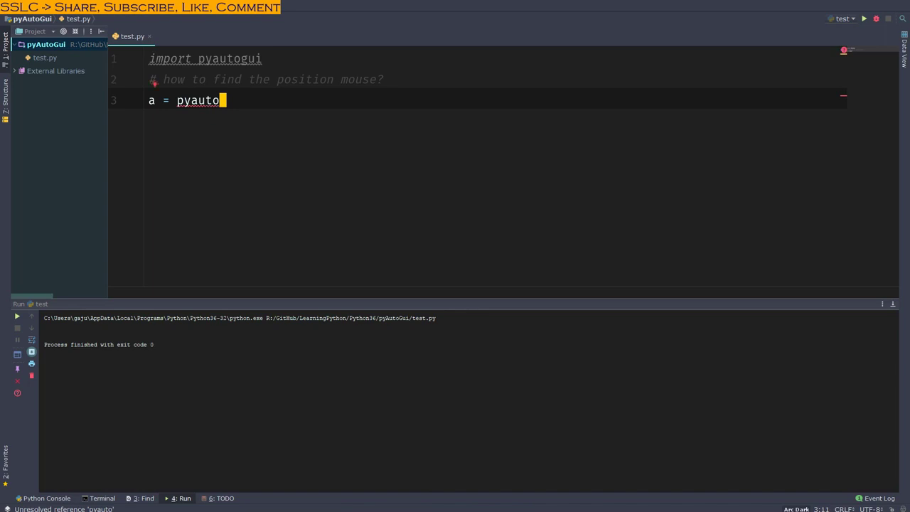
pyautogui.write('gui')
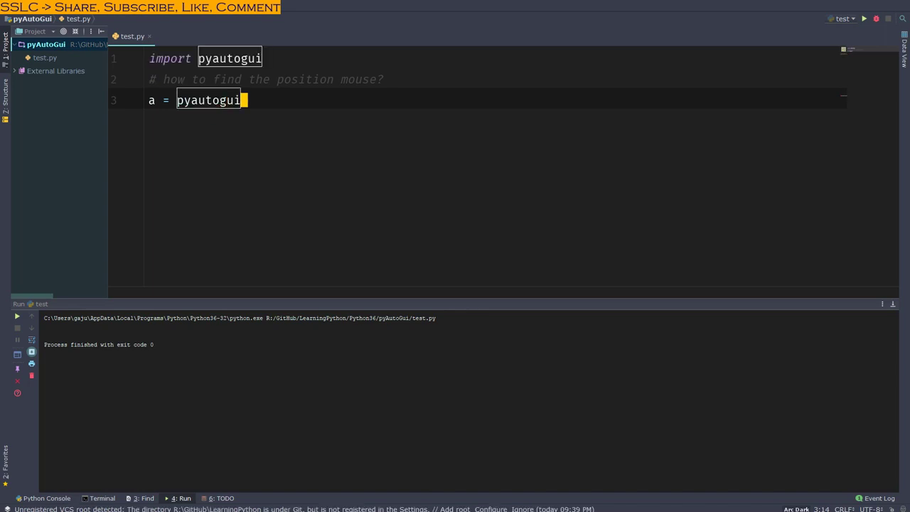
pyautogui.write('.pos')
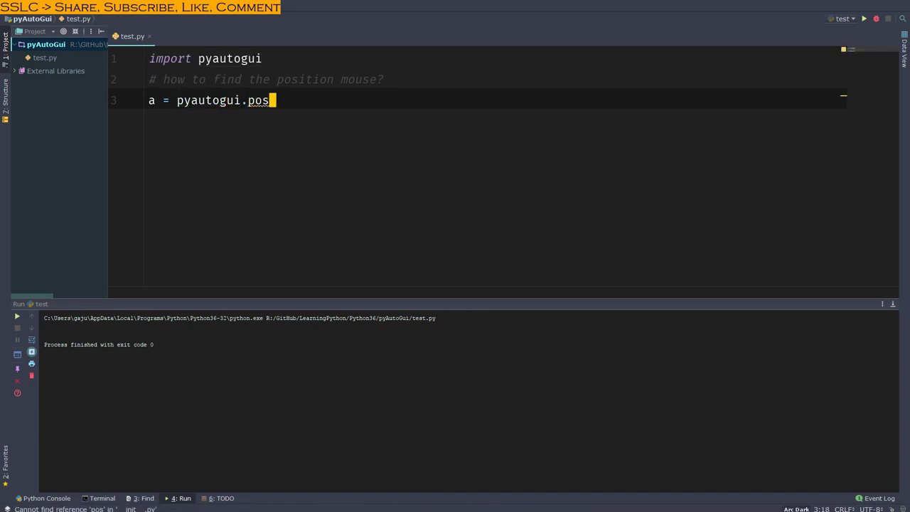
pyautogui.write('ition()')
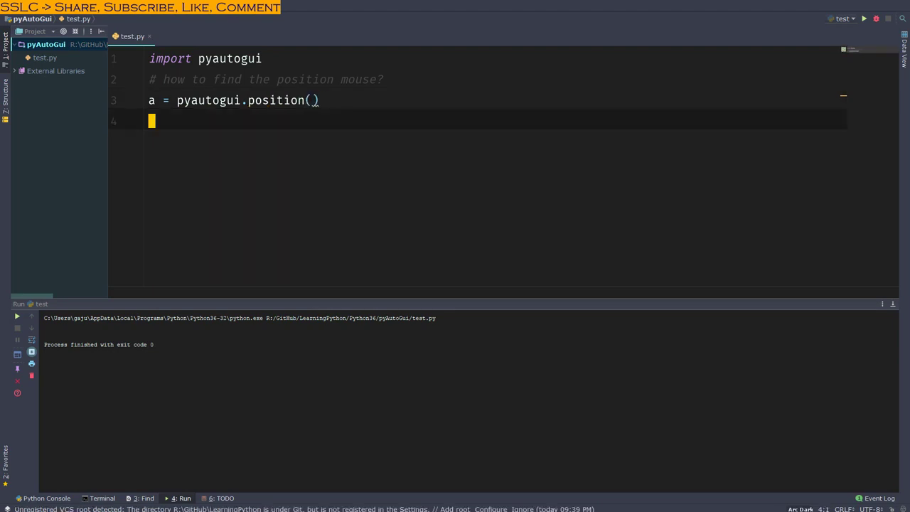
# Add a print(a) line to output the stored mouse position
pyautogui.write('print')
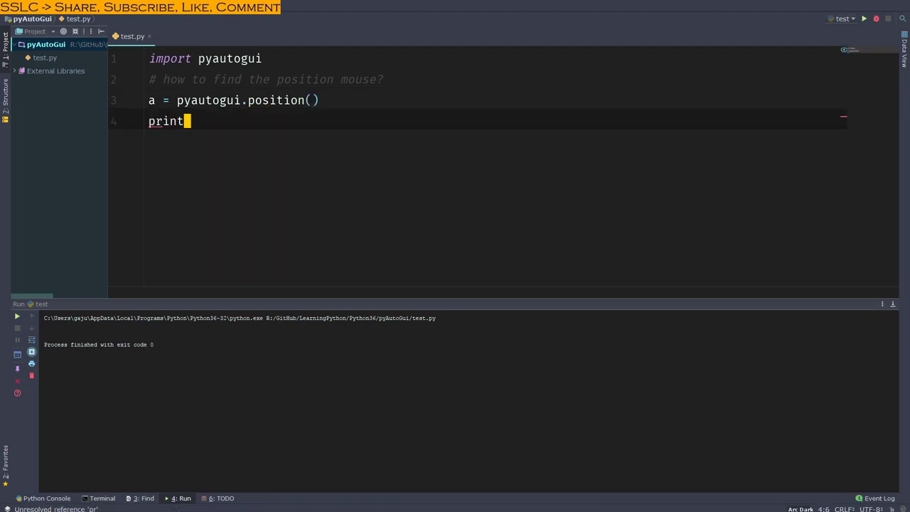
pyautogui.write('(a')
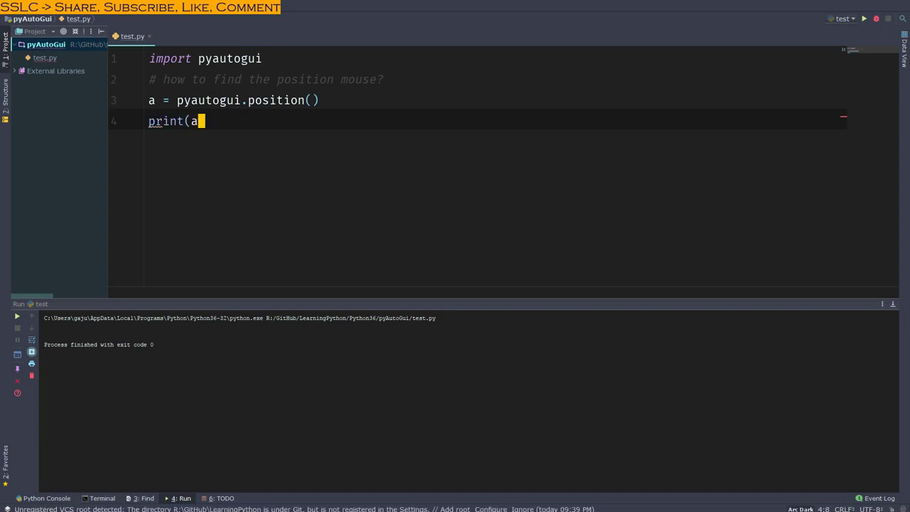
pyautogui.write(')')
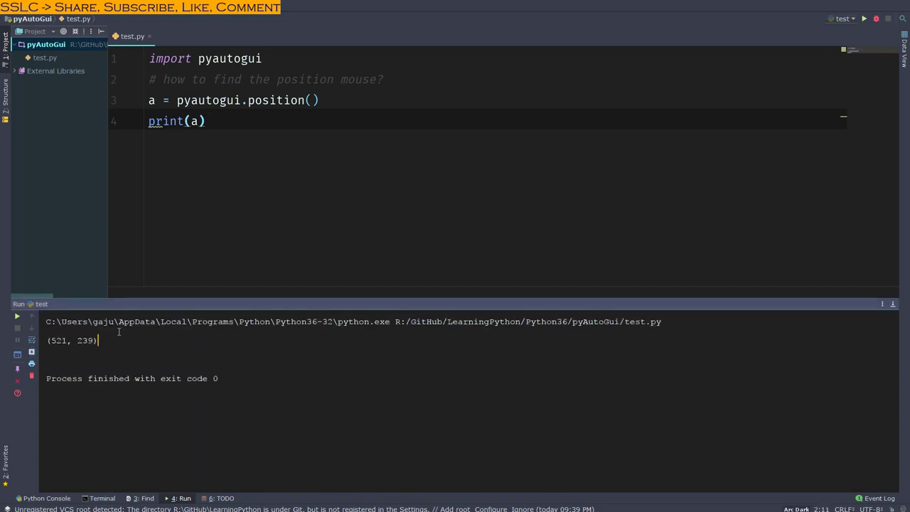
pyautogui.moveTo(192, 112)
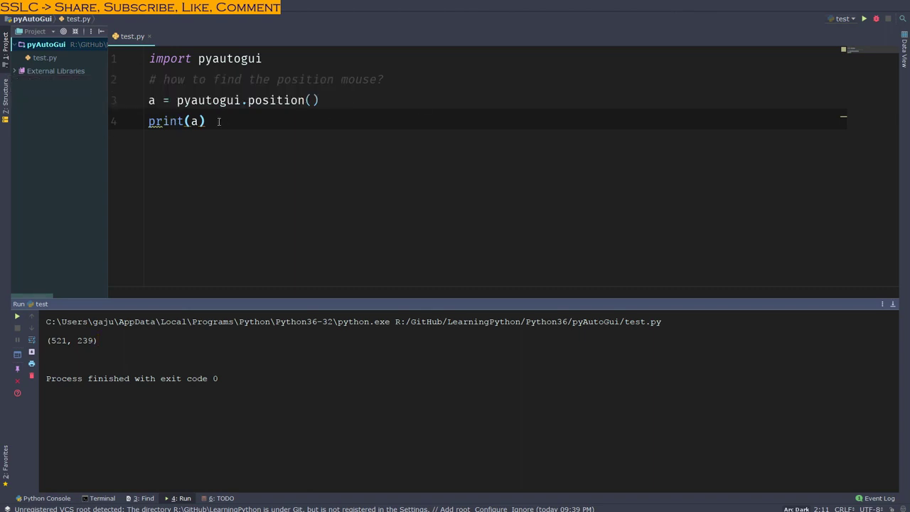
# With the mouse over the project folder, rerun test.py to print (74, 124)
pyautogui.click(207, 121)
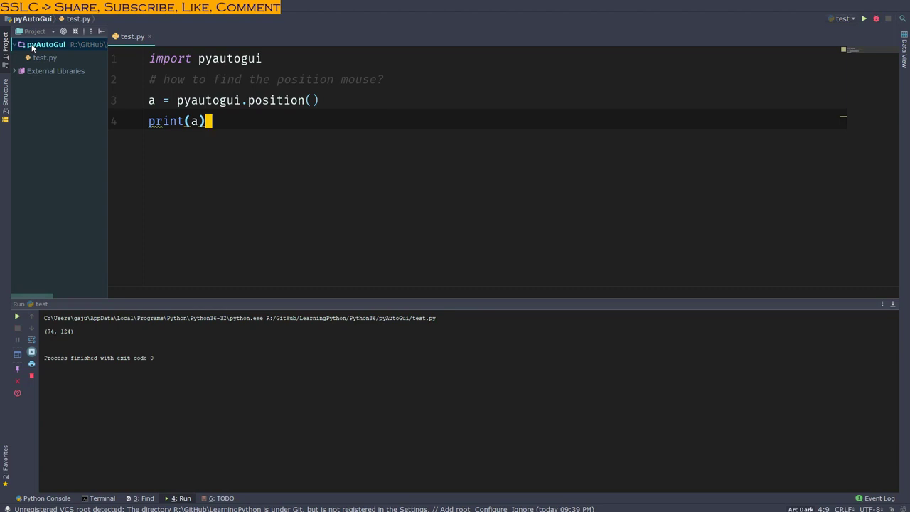
pyautogui.moveTo(224, 155)
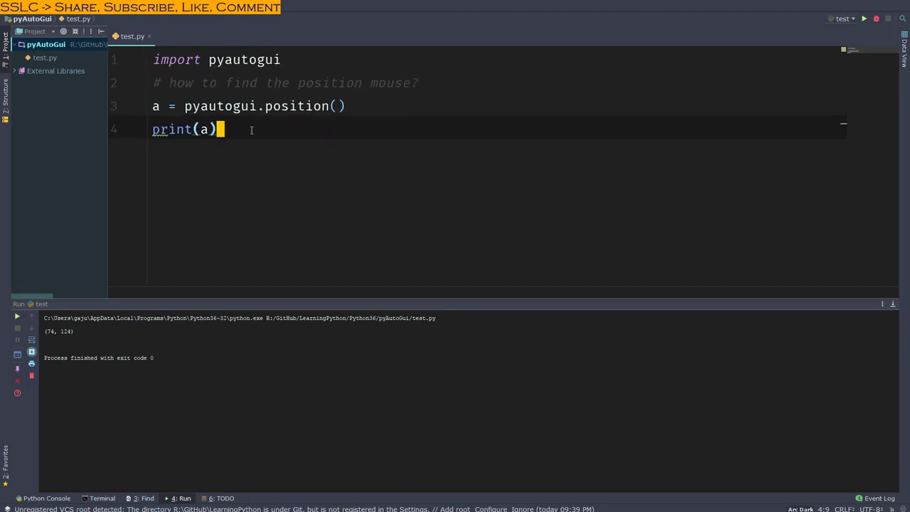
# Add the line pyautogui.rightClick(74, 124) as line 5 of test.py
pyautogui.write('p')
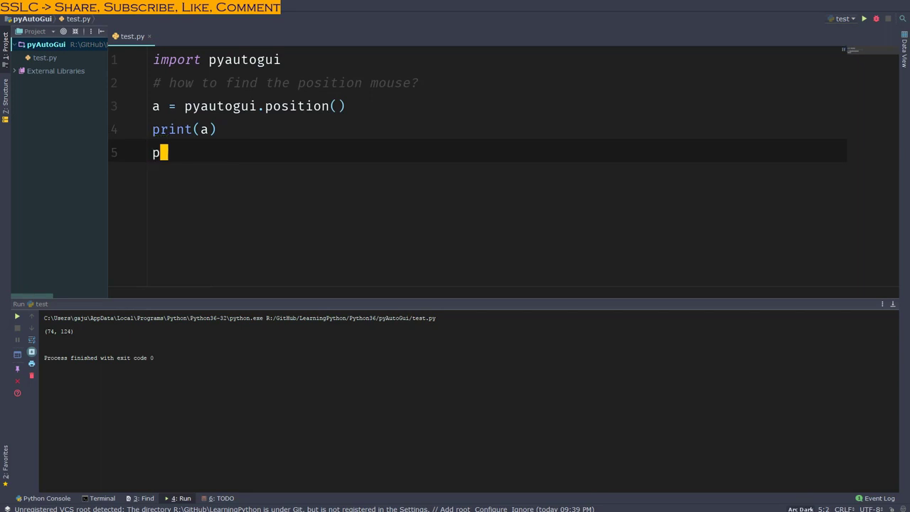
pyautogui.write('yautogui')
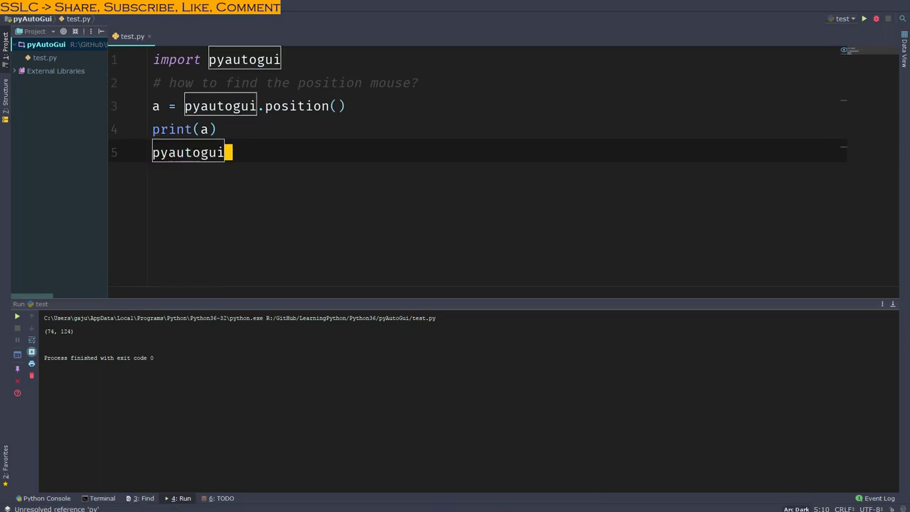
pyautogui.write('.')
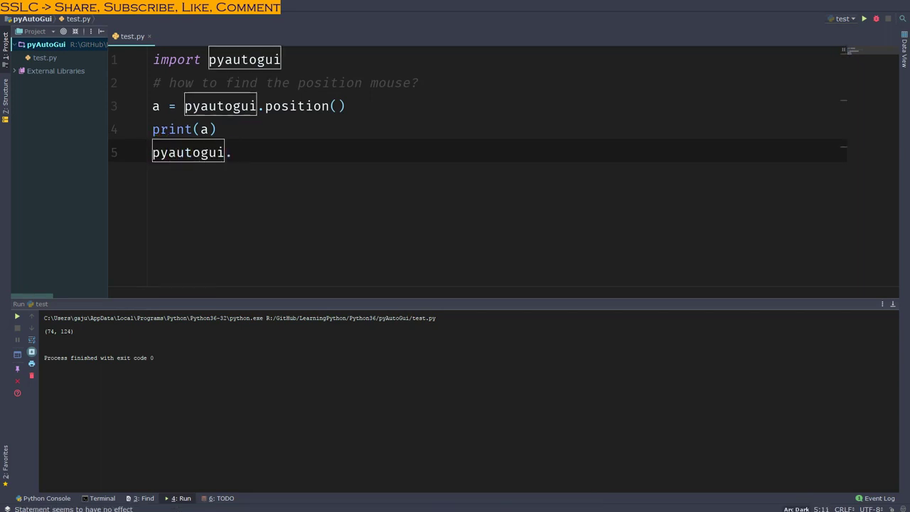
pyautogui.write('rightClick()')
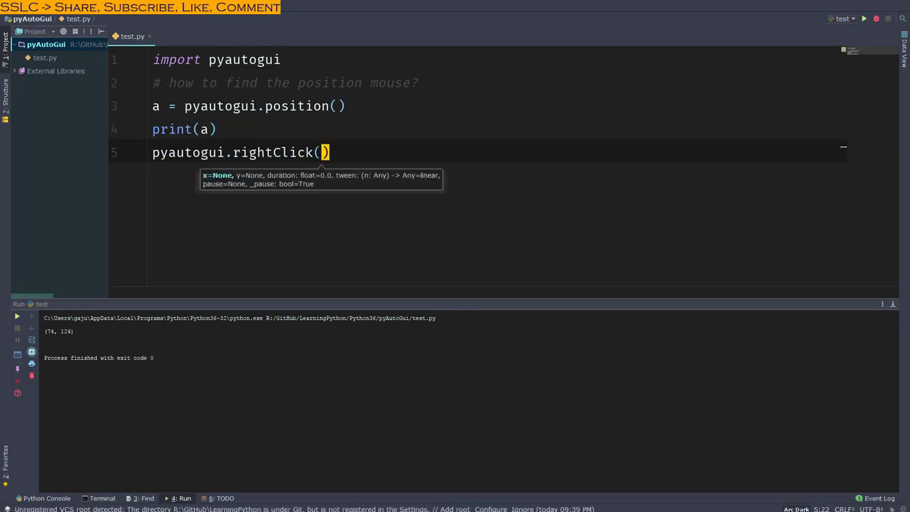
pyautogui.write('7')
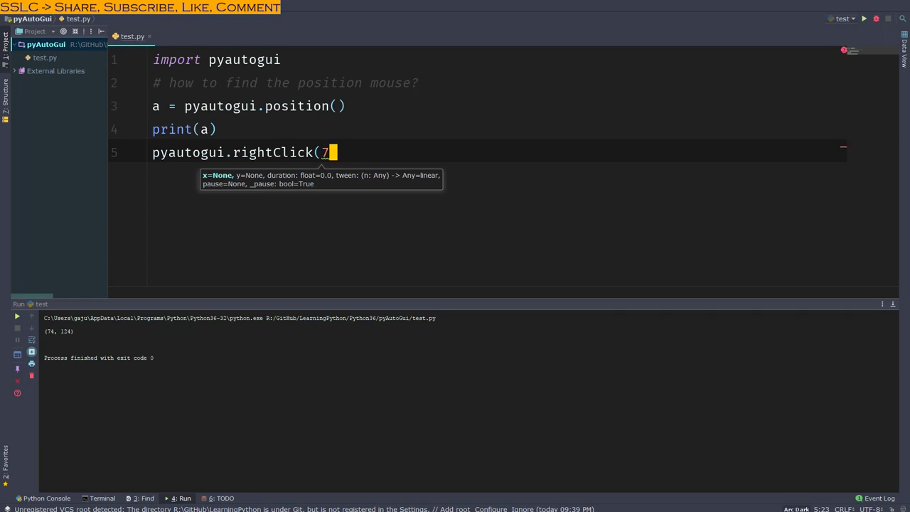
pyautogui.write('4,')
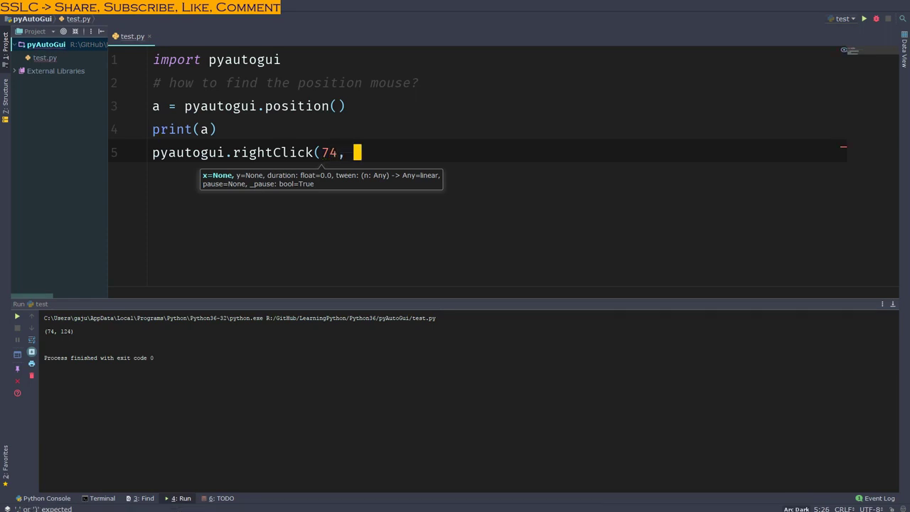
pyautogui.write('124)')
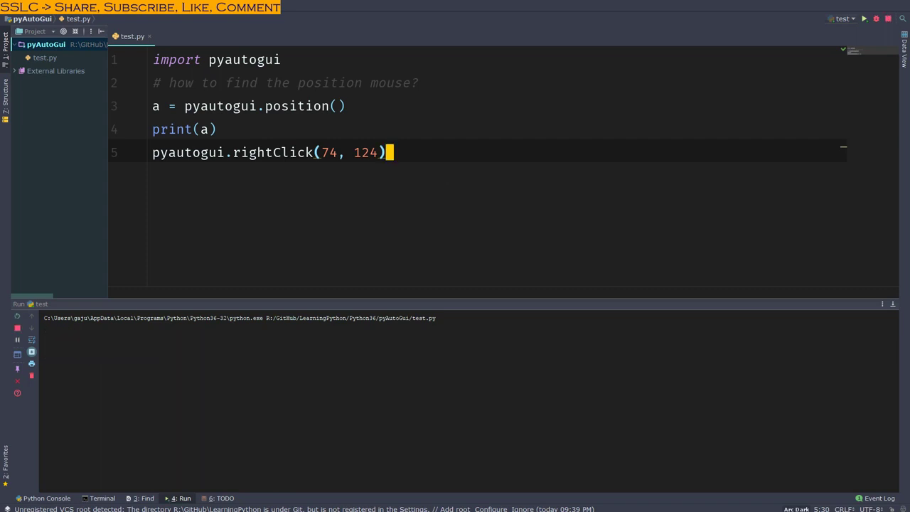
# Rerun test.py from the toolbar Run button to print the current mouse position
pyautogui.click(863, 18)
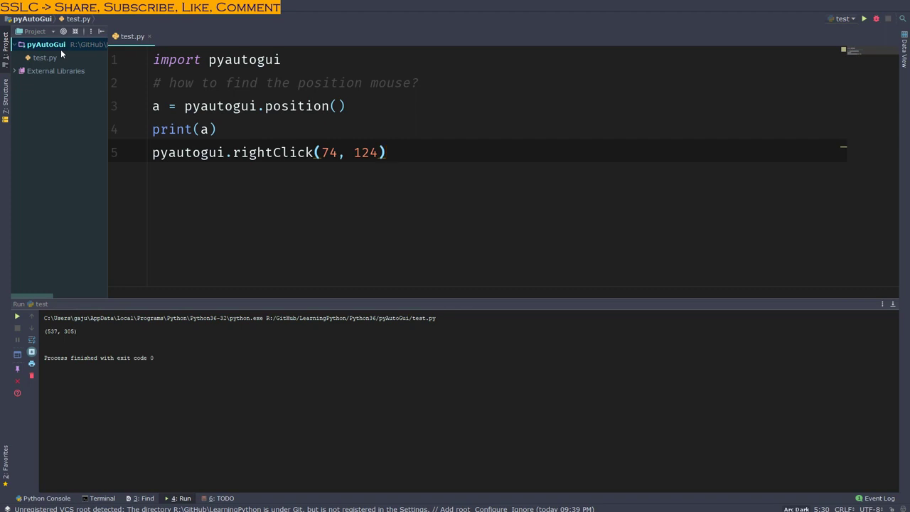
pyautogui.moveTo(90, 56)
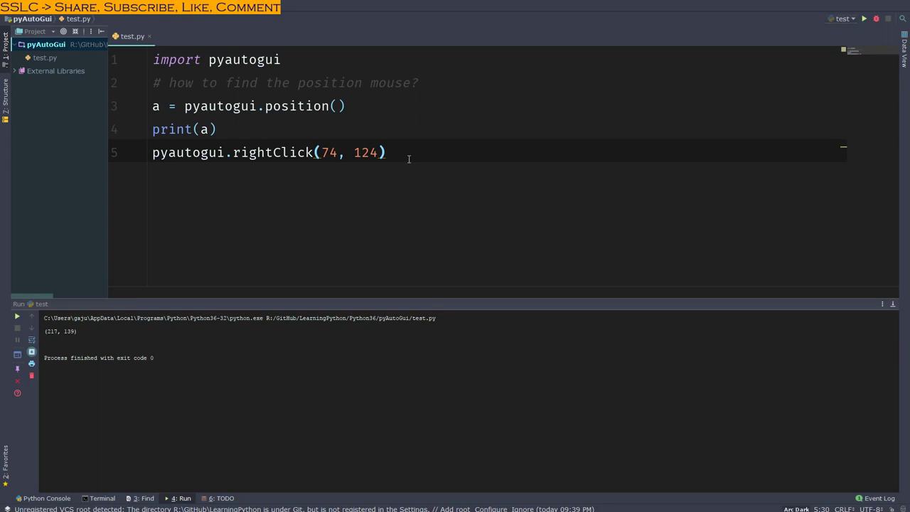
# Add pyautogui.click(217, 139) as line 6 of test.py
pyautogui.write('py')
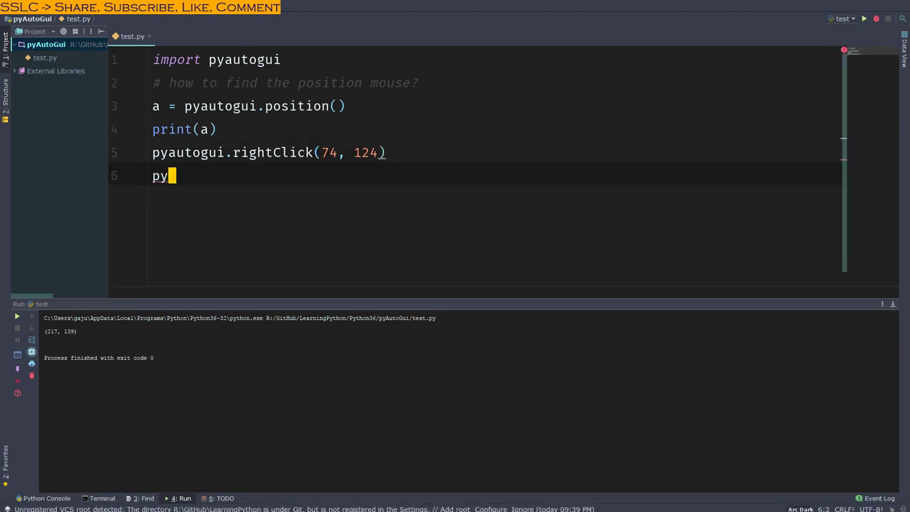
pyautogui.write('autogui.')
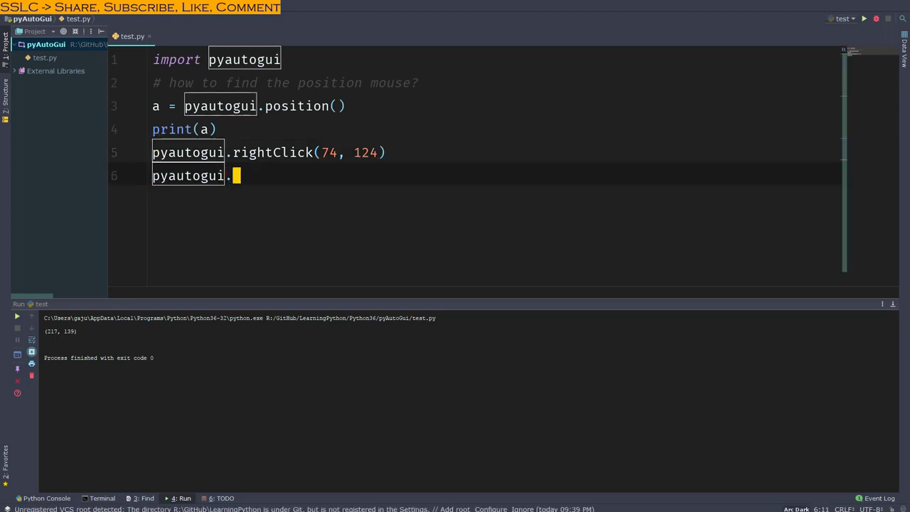
pyautogui.write('cl')
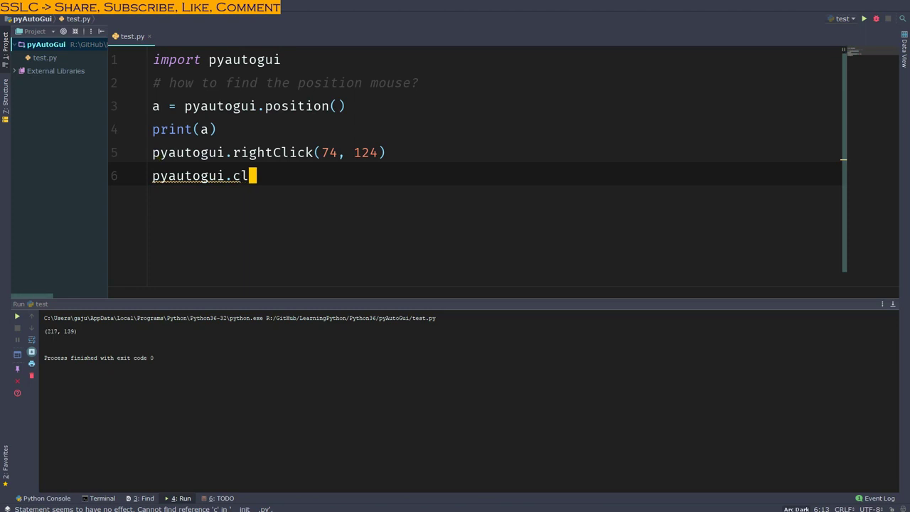
pyautogui.write('ick()')
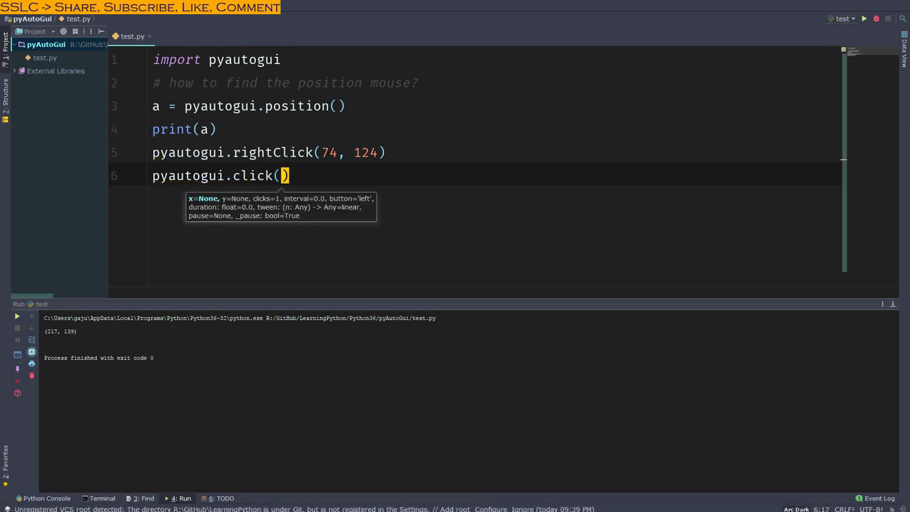
pyautogui.write('217')
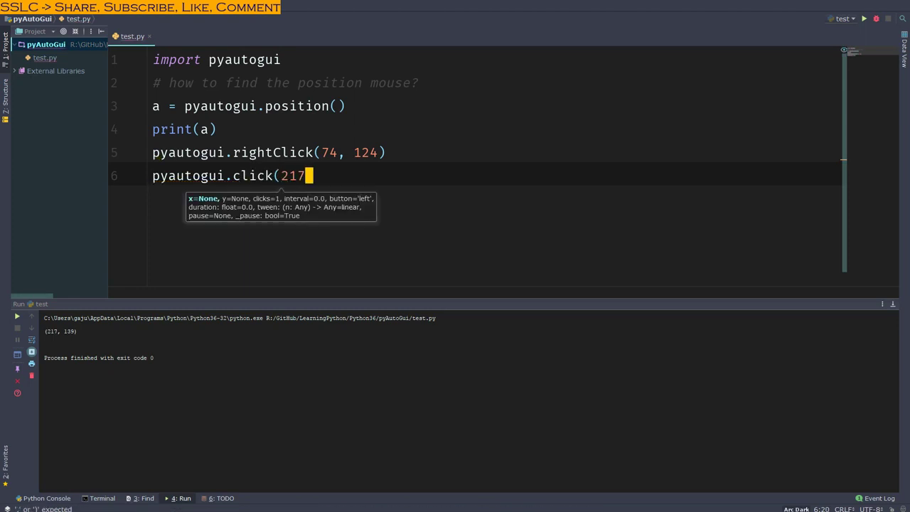
pyautogui.write(', 13')
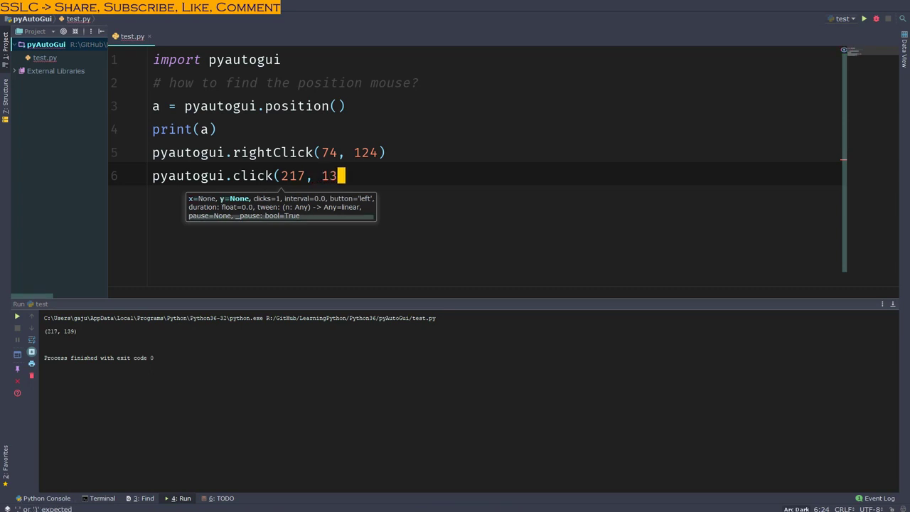
pyautogui.write('9)')
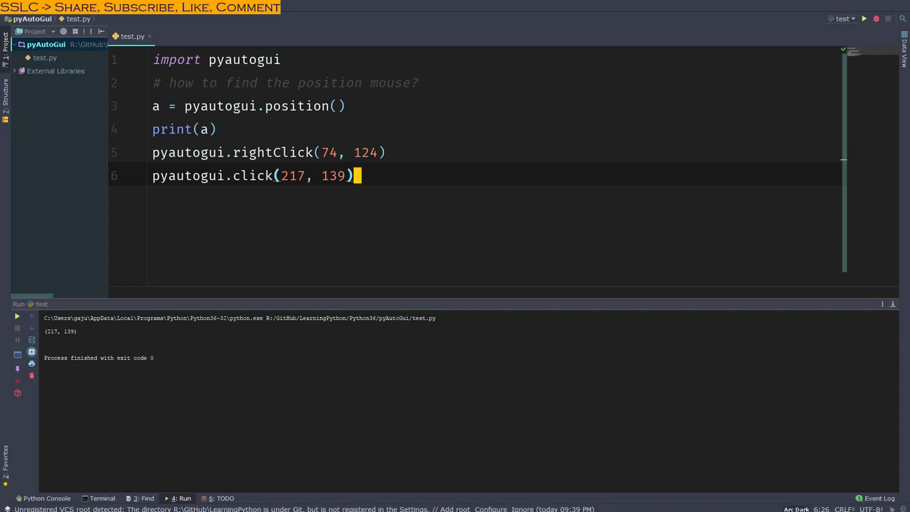
# Run test.py from the toolbar to record the mouse position 471, 138
pyautogui.click(863, 18)
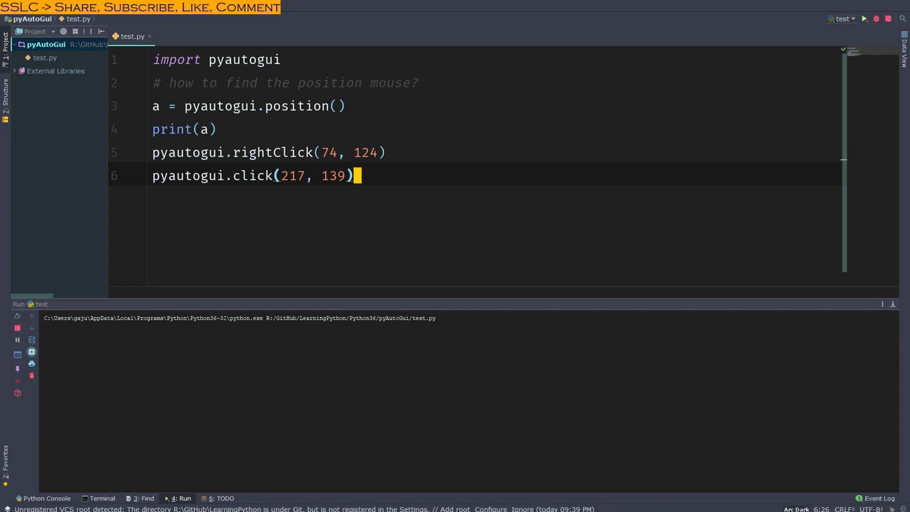
pyautogui.click(864, 18)
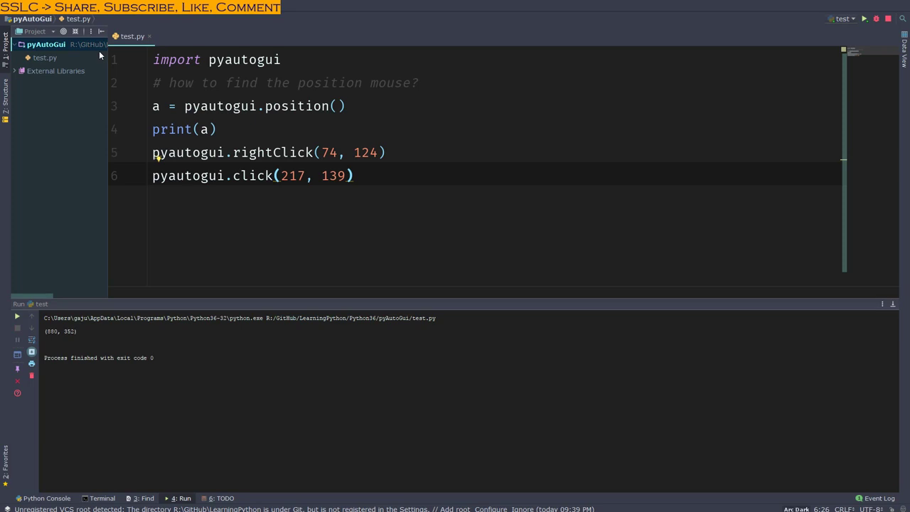
pyautogui.moveTo(195, 58)
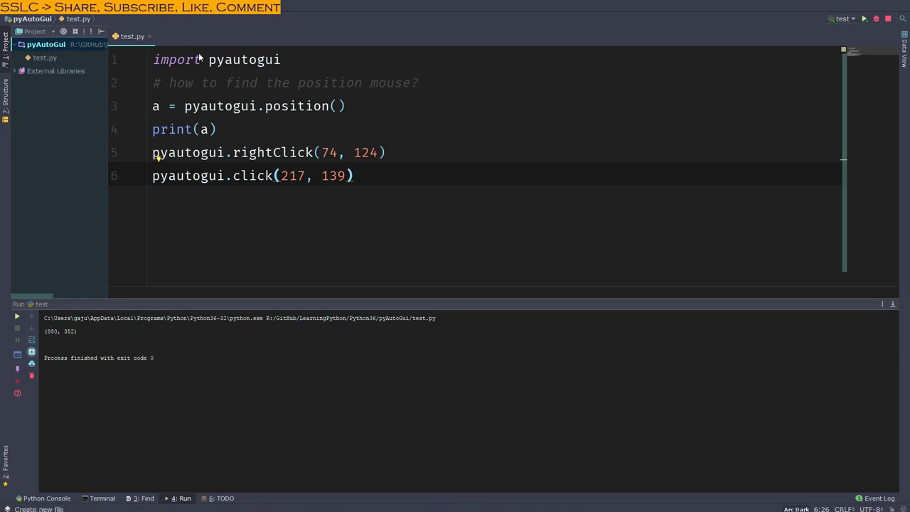
pyautogui.moveTo(216, 56)
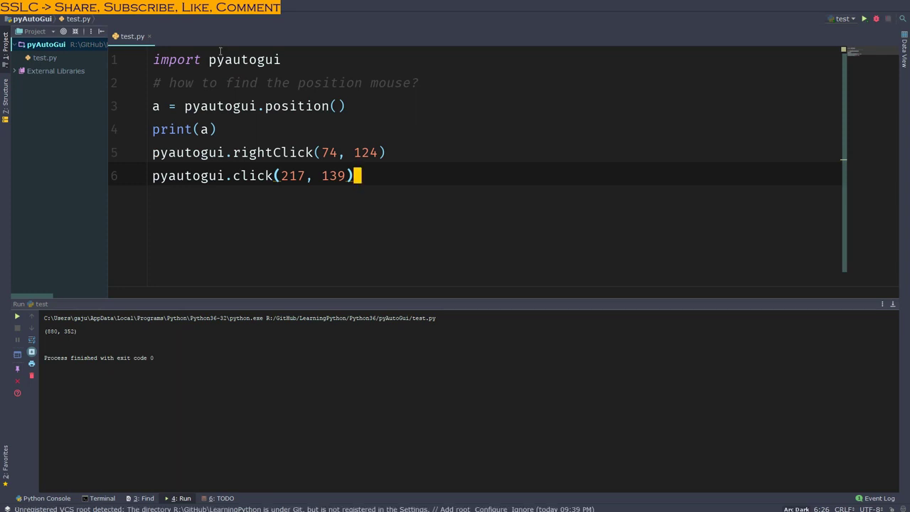
pyautogui.moveTo(99, 55)
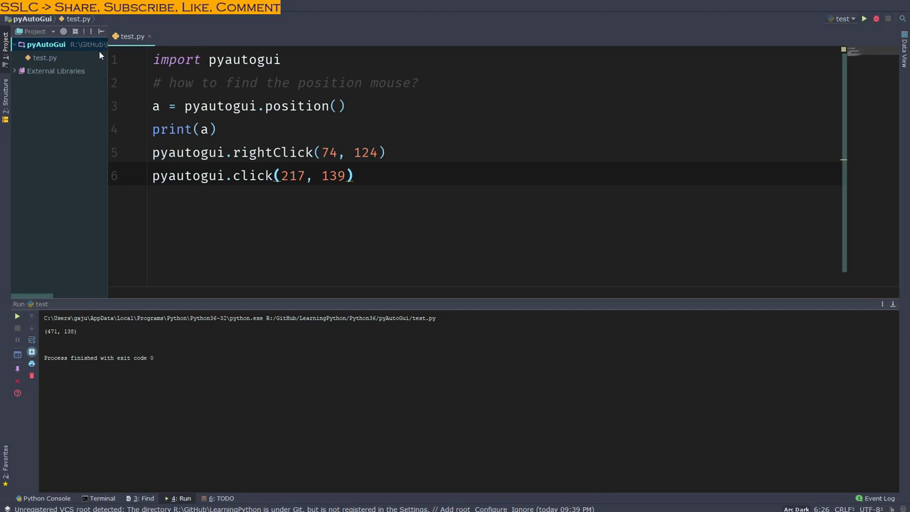
pyautogui.moveTo(77, 311)
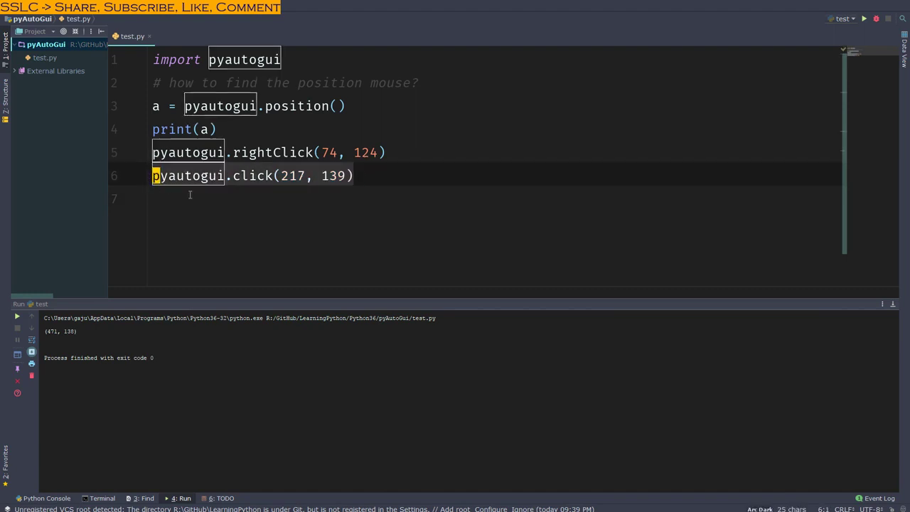
# Start line 7 as pyautogui.click(471, 138, still missing the closing bracket
pyautogui.press('enter')
pyautogui.write('pyautogui.click(471, ')
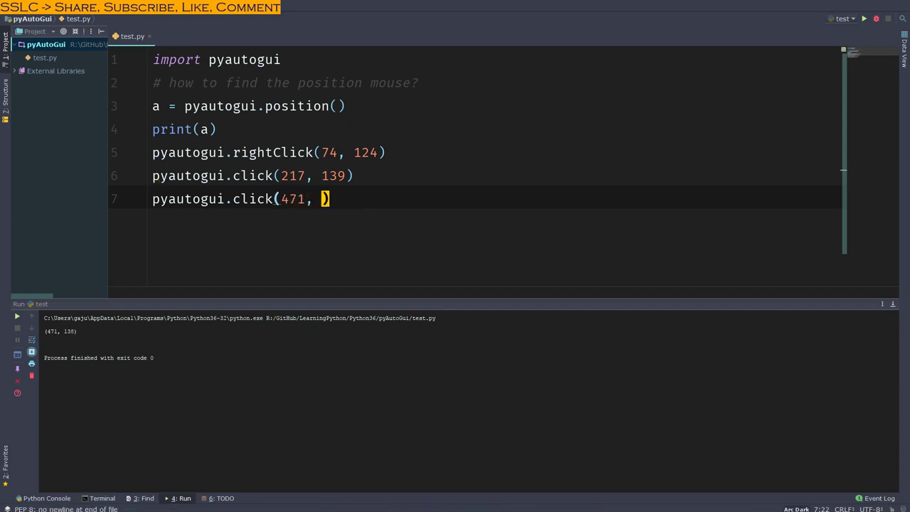
pyautogui.write('13')
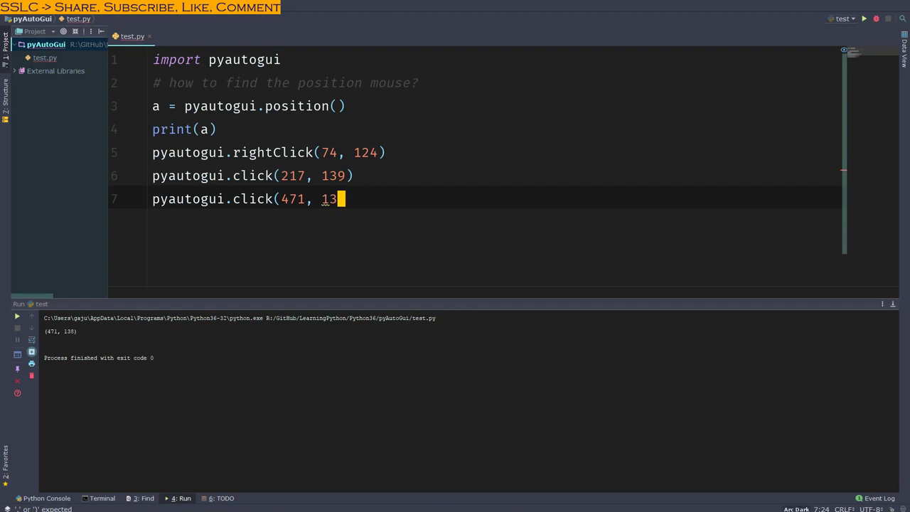
pyautogui.write('8')
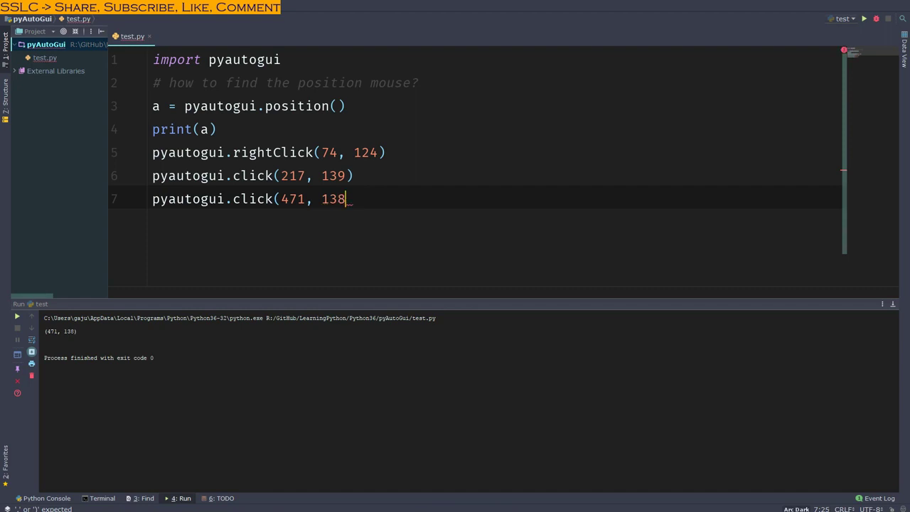
# Close the pyautogui.click(471, 138) call and rerun test.py, printing 636, 447
pyautogui.write(')')
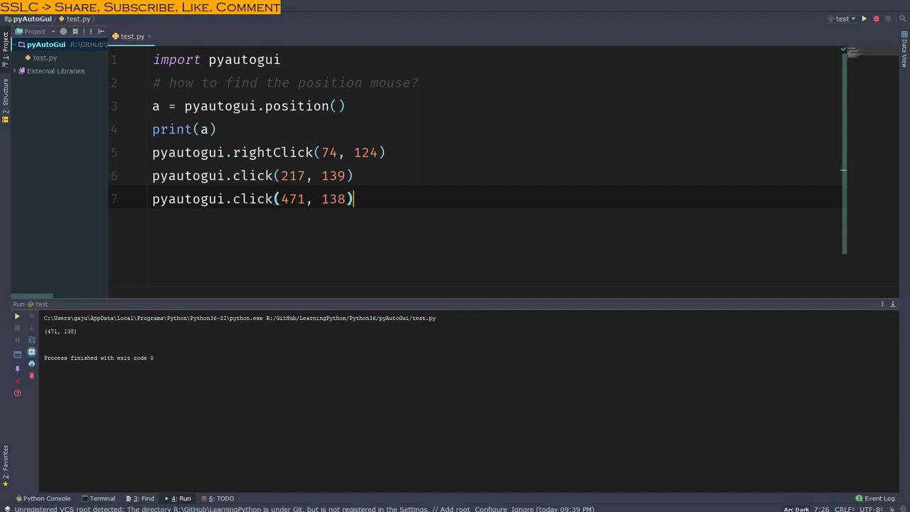
pyautogui.doubleClick(244, 59)
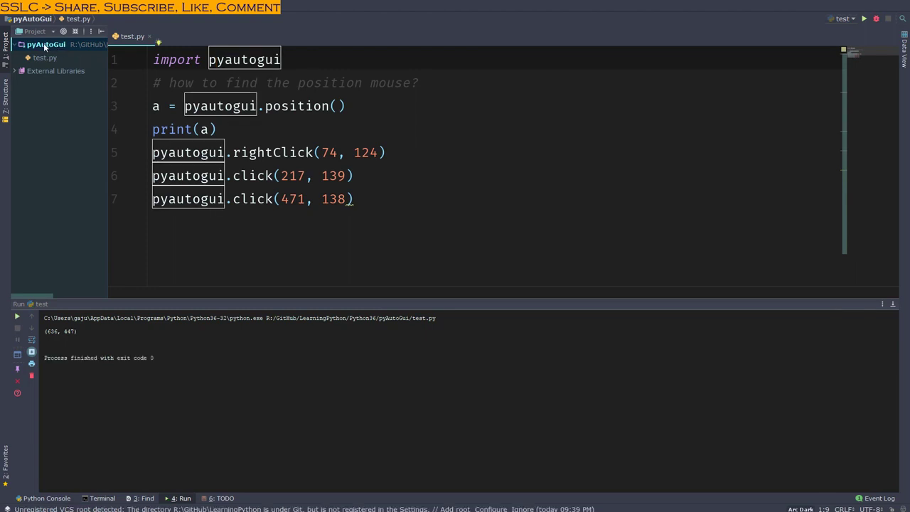
pyautogui.moveTo(189, 53)
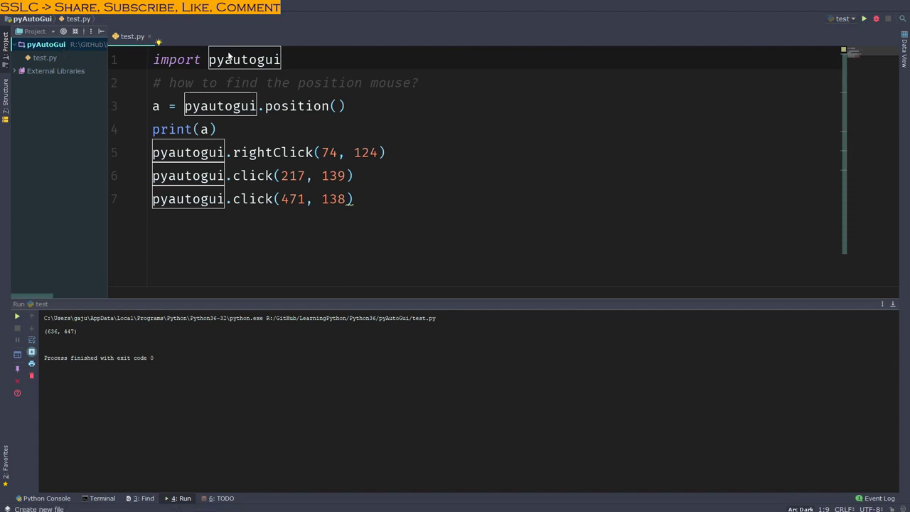
pyautogui.moveTo(253, 118)
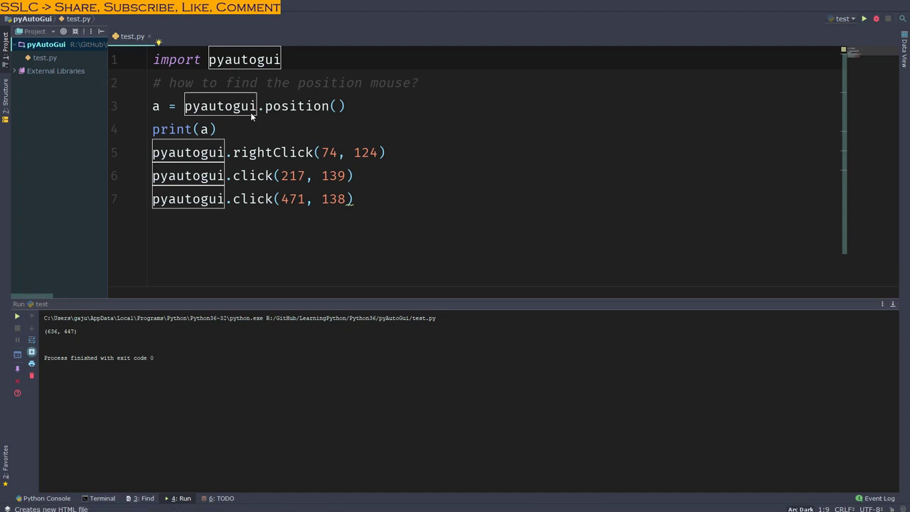
pyautogui.moveTo(169, 79)
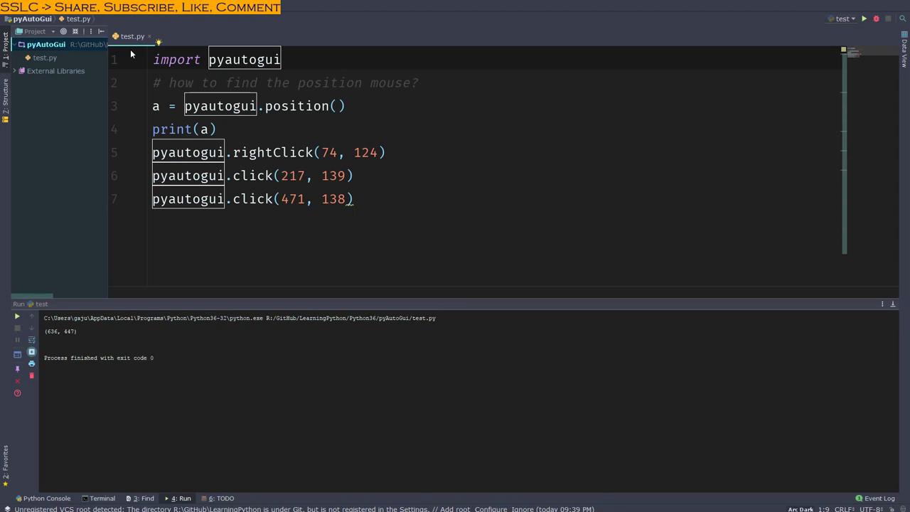
pyautogui.moveTo(231, 57)
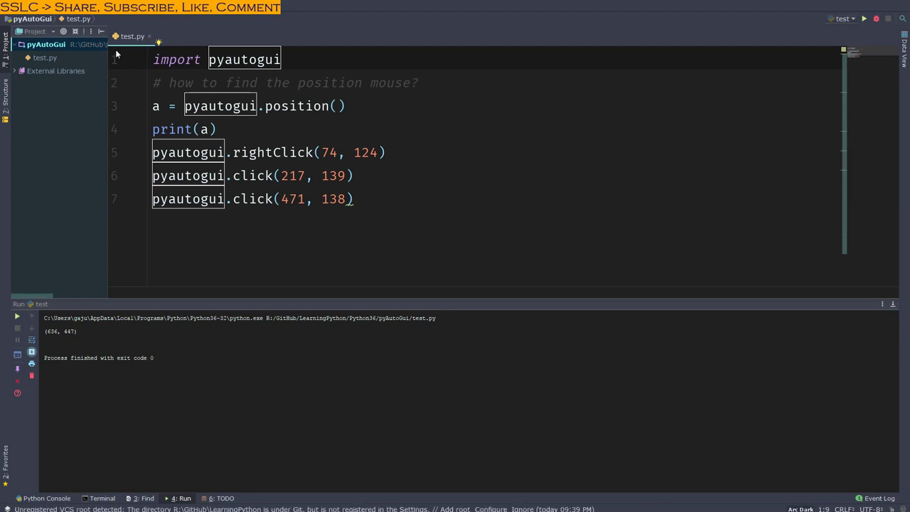
pyautogui.moveTo(82, 53)
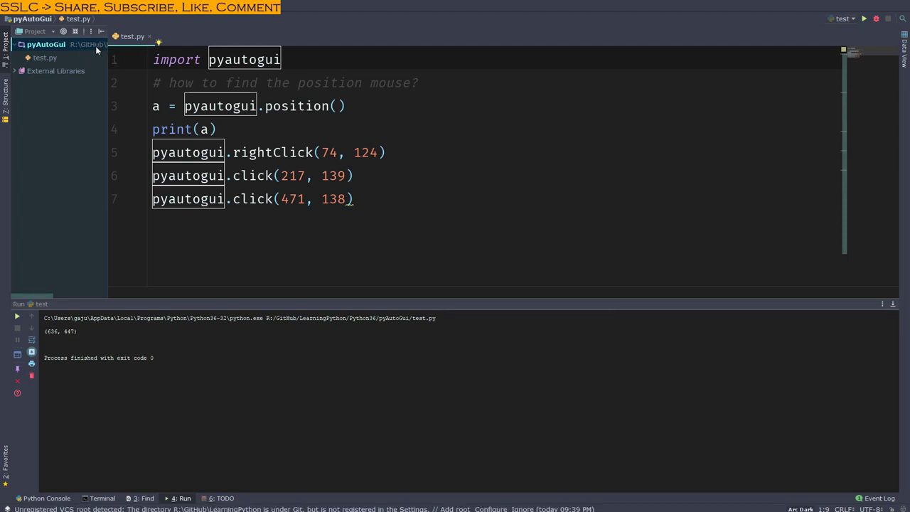
# Rerun test.py and add pyautogui.click(471, 138) as line 8
pyautogui.click(353, 199)
pyautogui.write('moveTo')
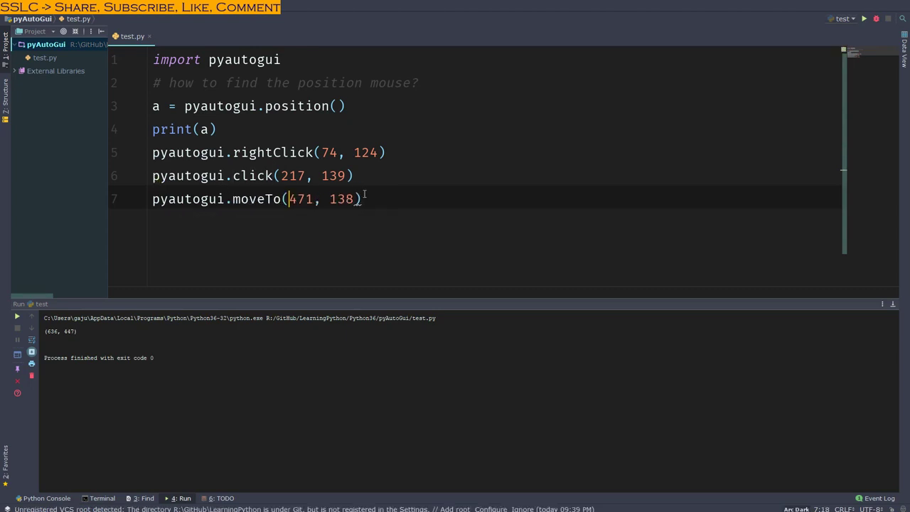
pyautogui.click(864, 19)
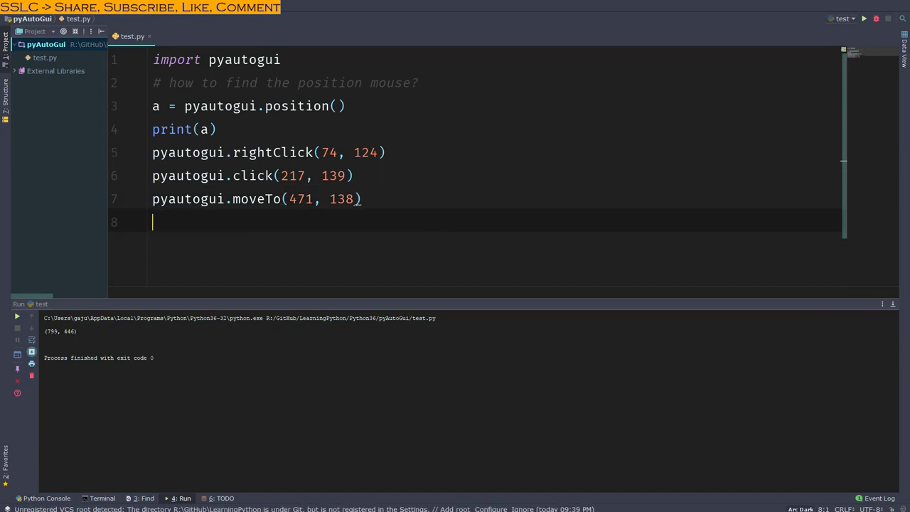
pyautogui.write('pyautogui.c')
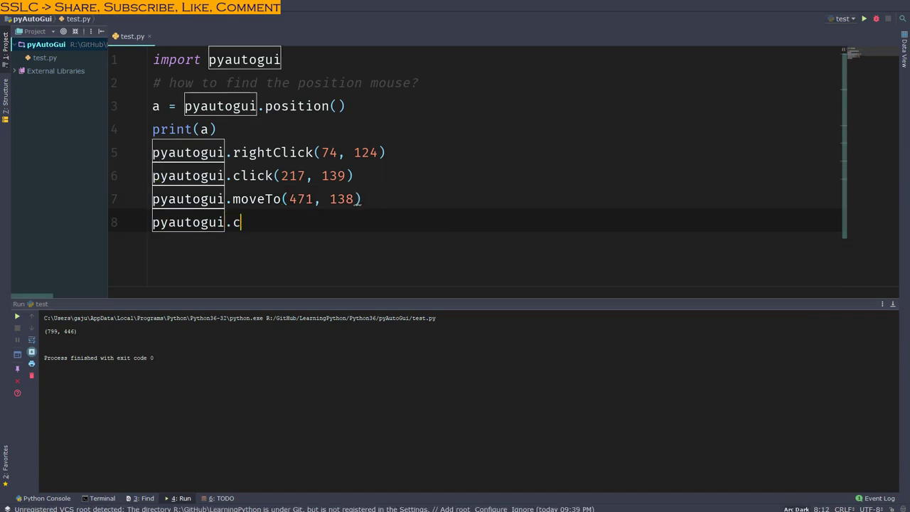
pyautogui.write('lick()')
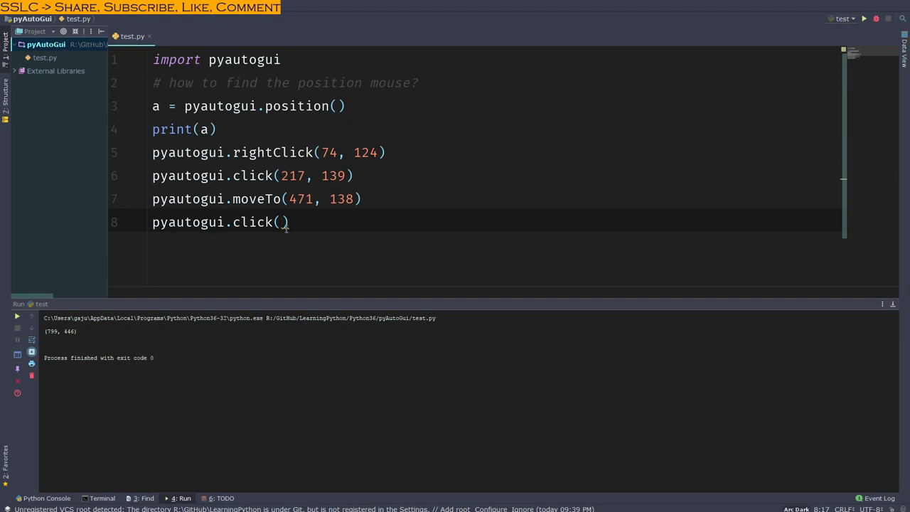
pyautogui.write('47')
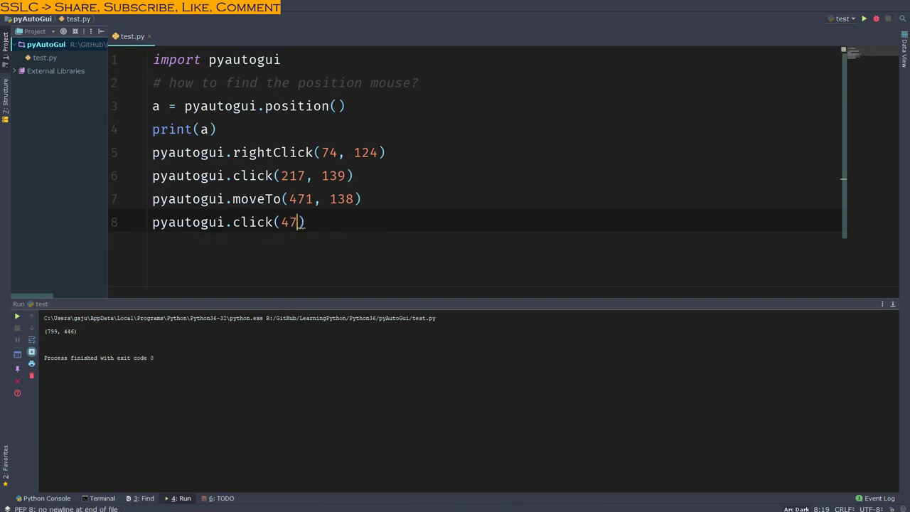
pyautogui.write('1, 1')
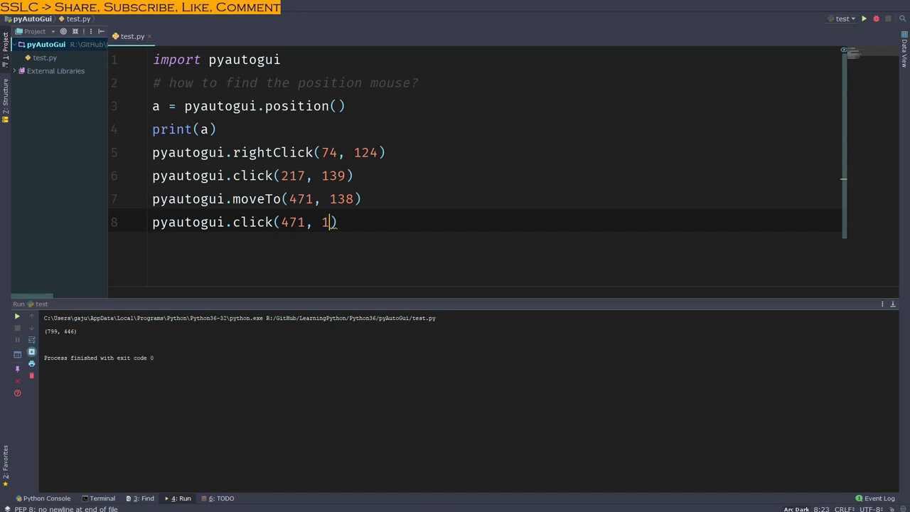
pyautogui.write('38')
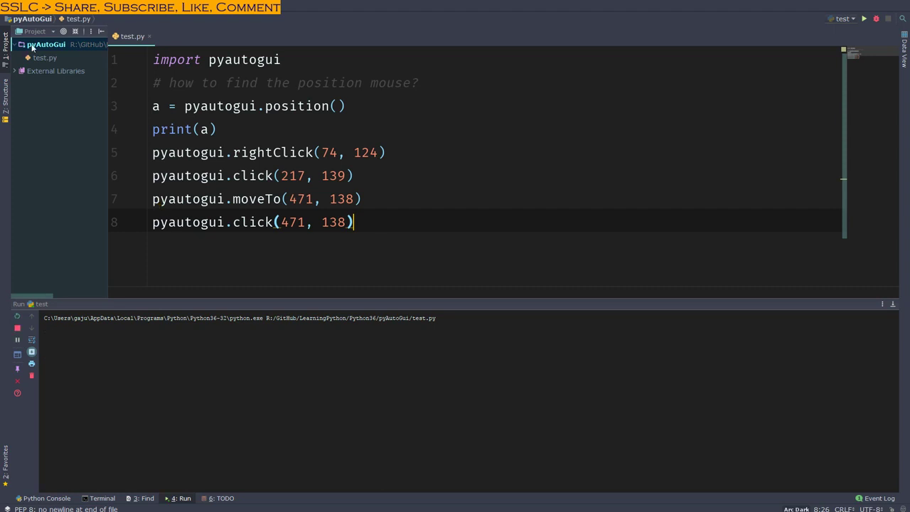
# Append pyautogui.typewrite("ambig1") as line 9 of test.py
pyautogui.click(863, 18)
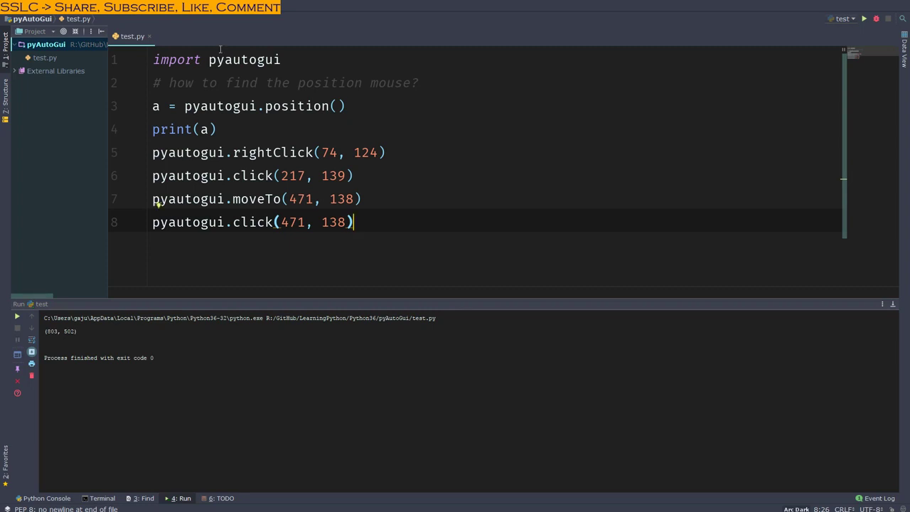
pyautogui.moveTo(423, 238)
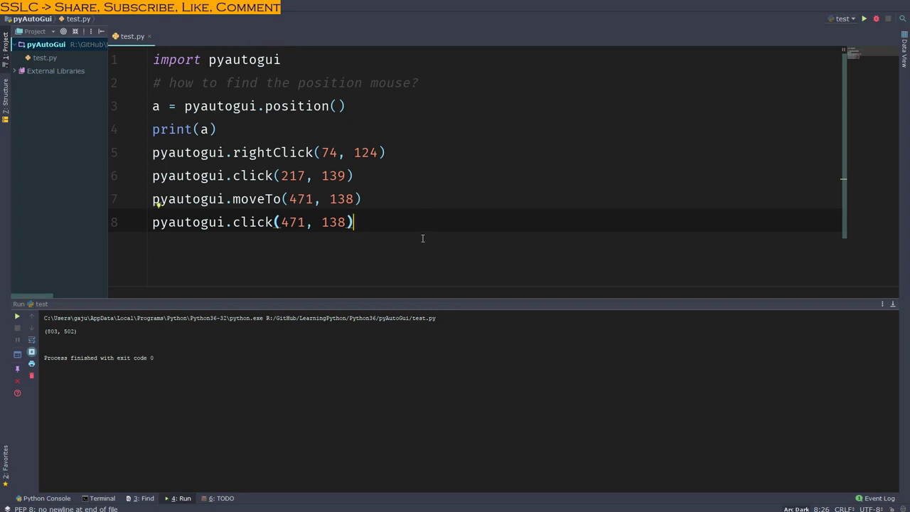
pyautogui.write('pyautogui')
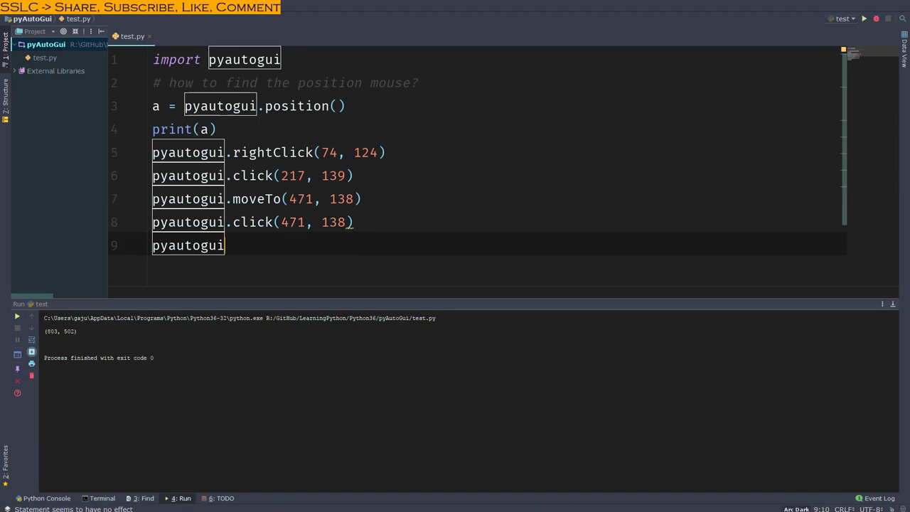
pyautogui.write('.')
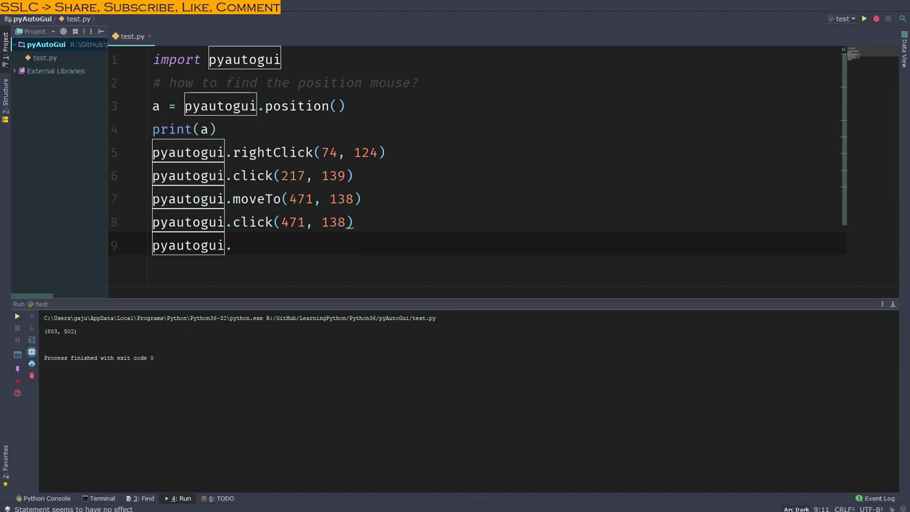
pyautogui.write('typewrite(')
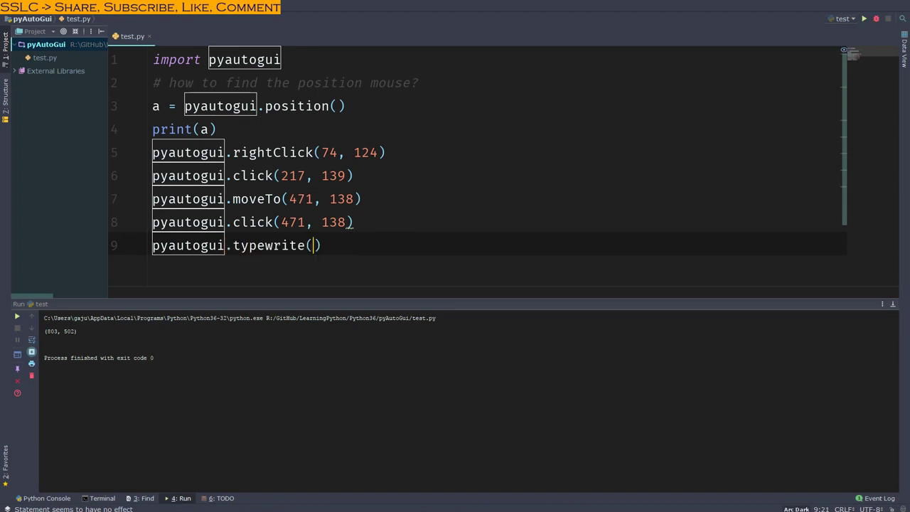
pyautogui.write('"a"')
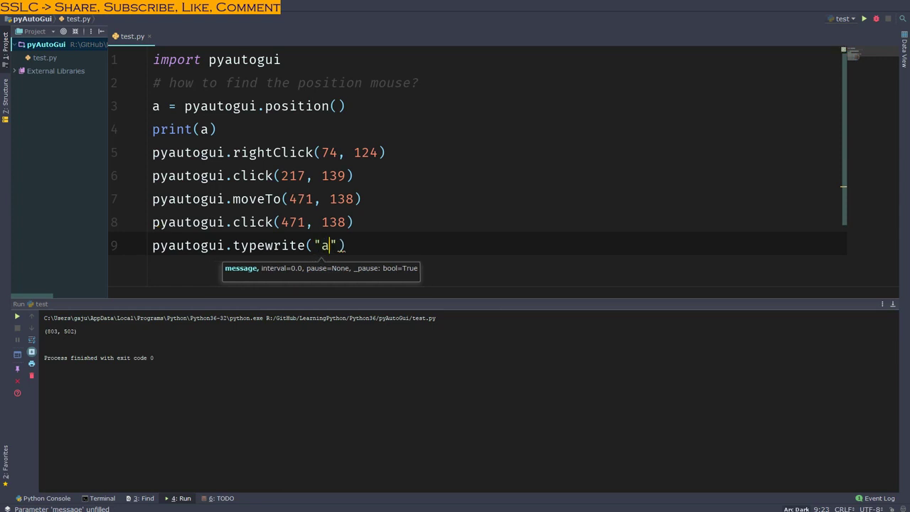
pyautogui.write('mbig1')
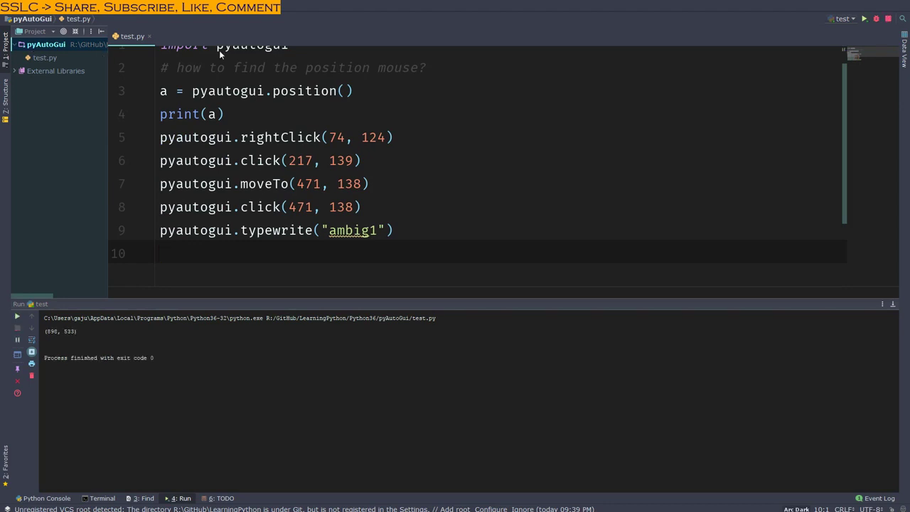
pyautogui.moveTo(497, 267)
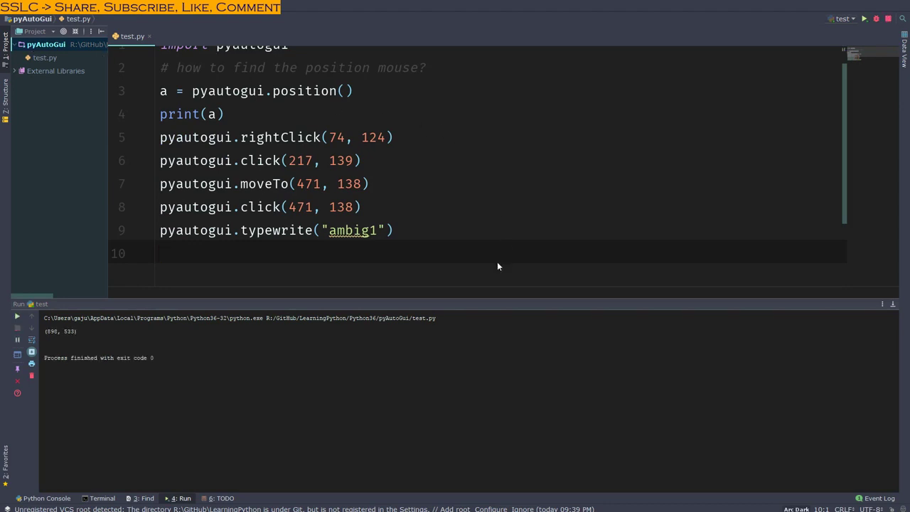
pyautogui.moveTo(476, 278)
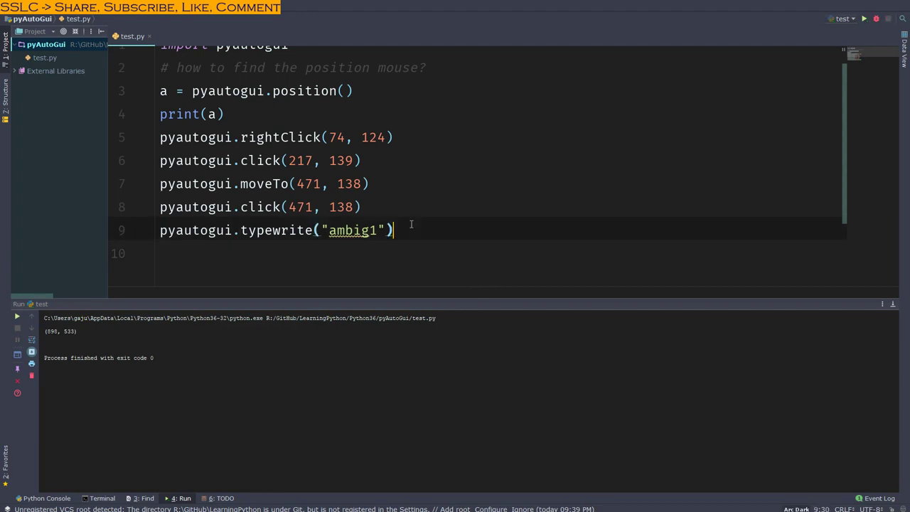
# Append pyautogui.typewrite(["enter"]) as line 10 to press Enter
pyautogui.write('pyautogui')
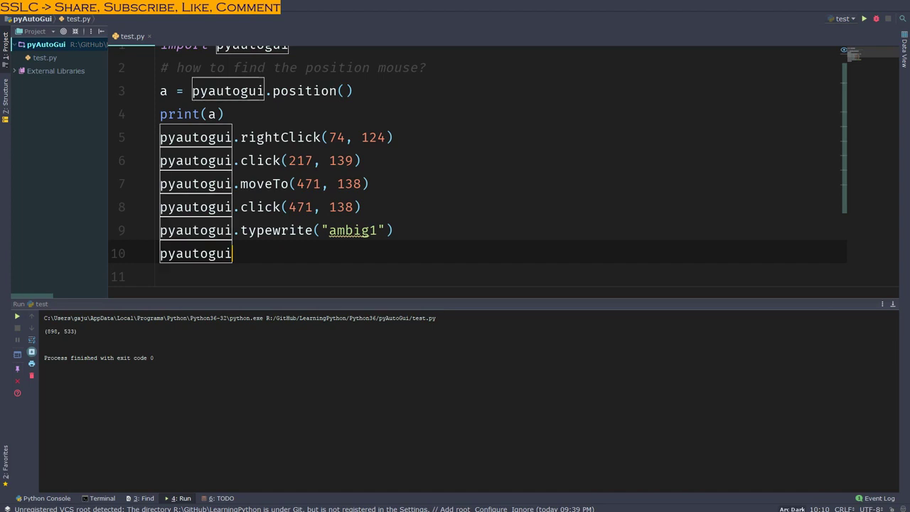
pyautogui.write('.typewrite()')
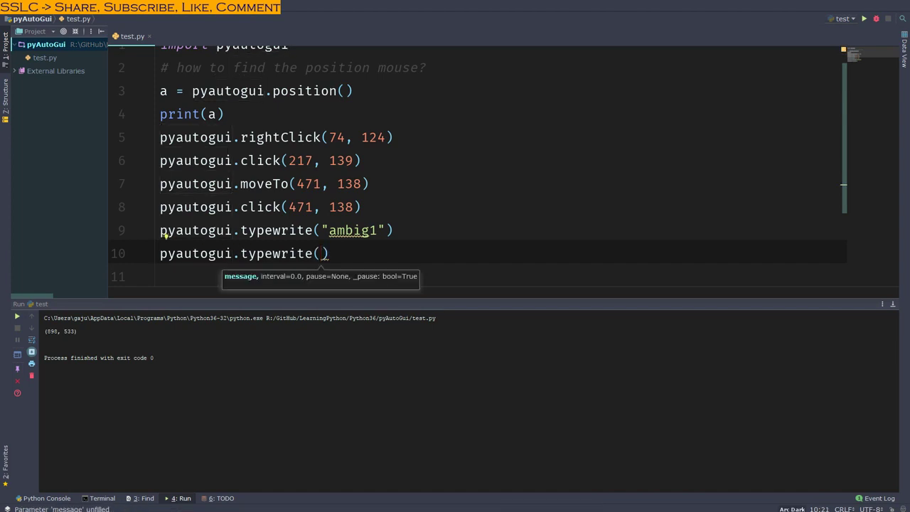
pyautogui.write('[')
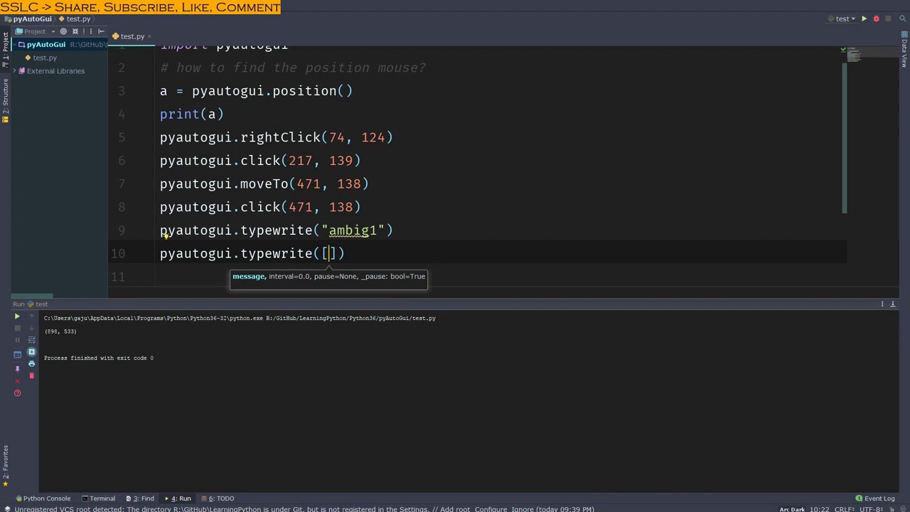
pyautogui.write('""')
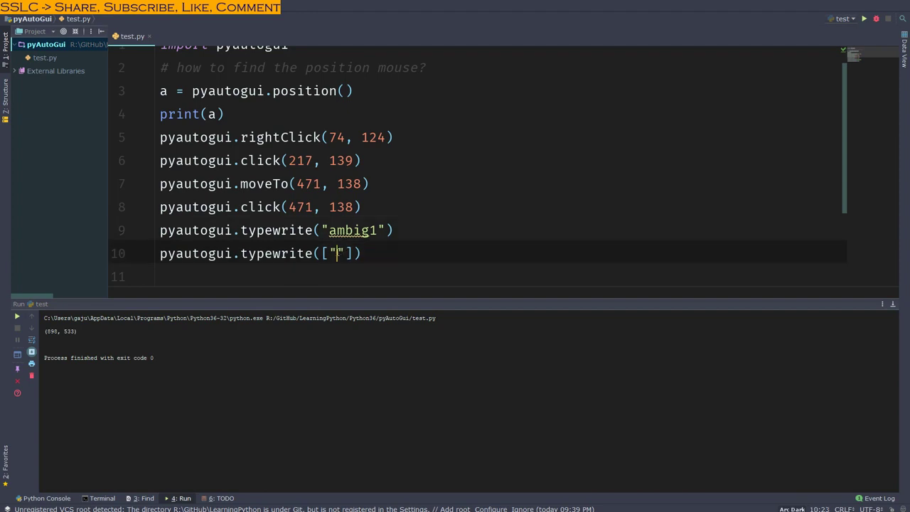
pyautogui.write('e')
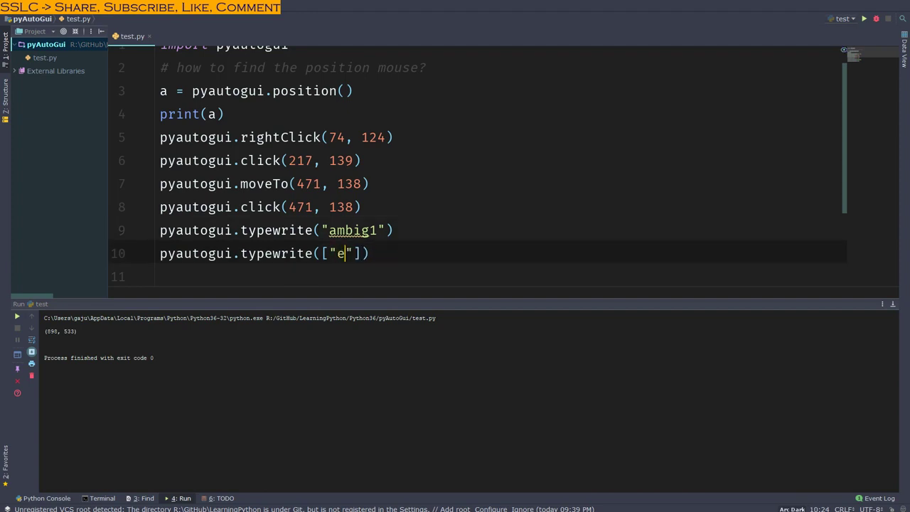
pyautogui.write('nter')
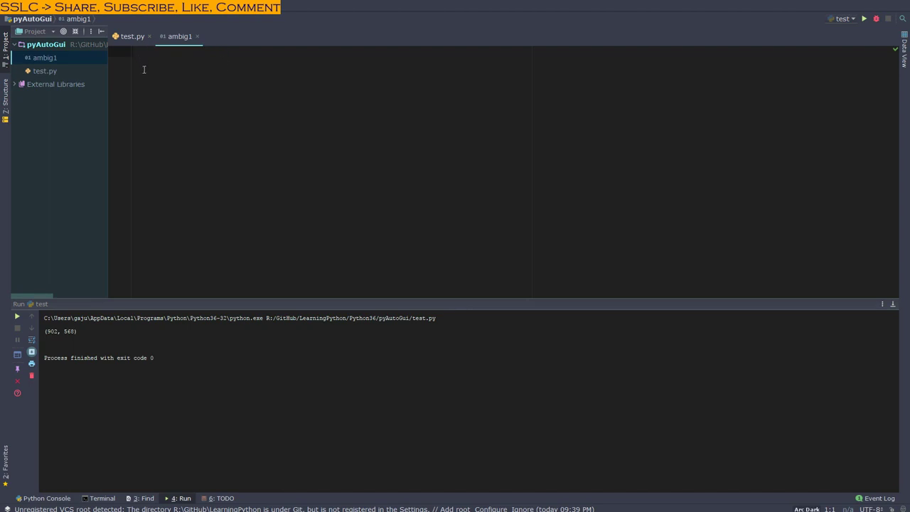
pyautogui.moveTo(508, 243)
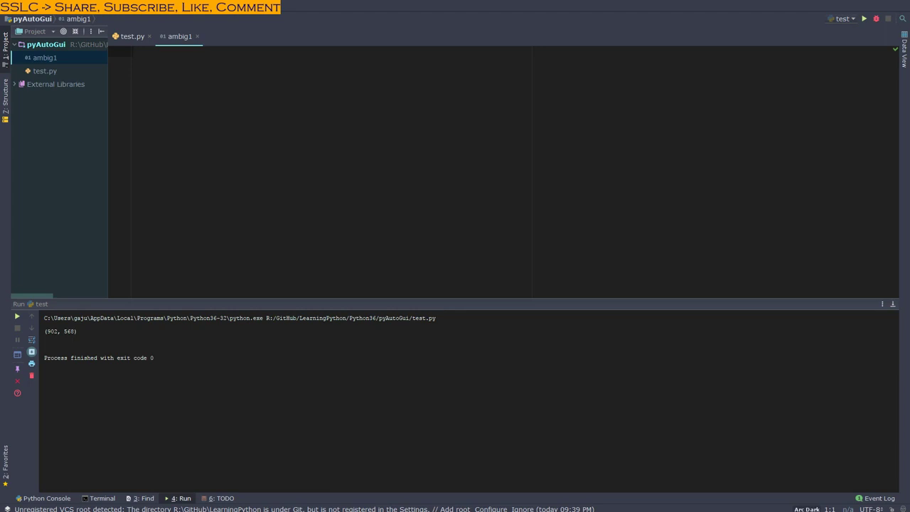
# Place the cursor inside the new empty ambig1 file's editor
pyautogui.click(133, 52)
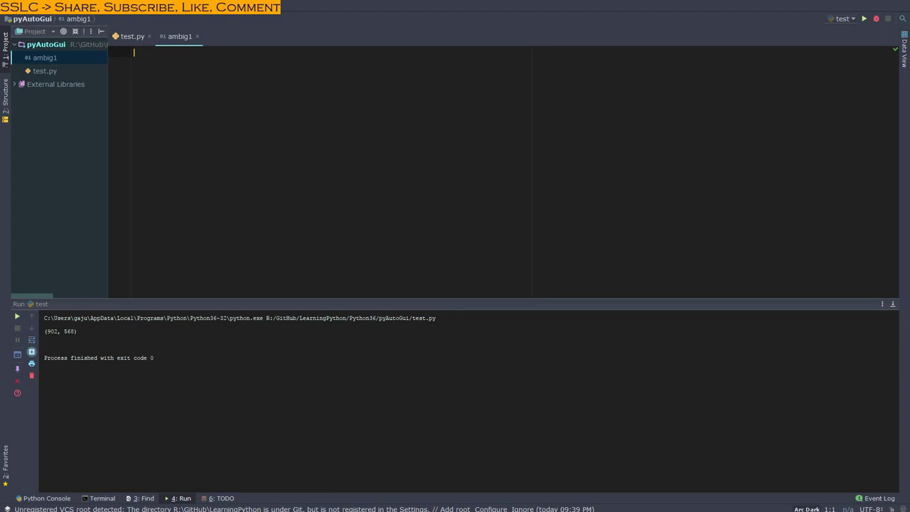